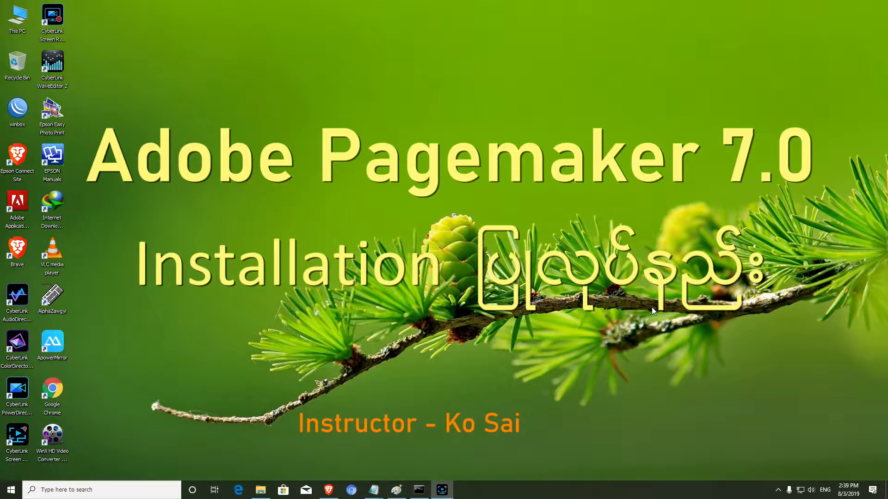
{"action": "mouse_move", "coordinate": [600, 307]}
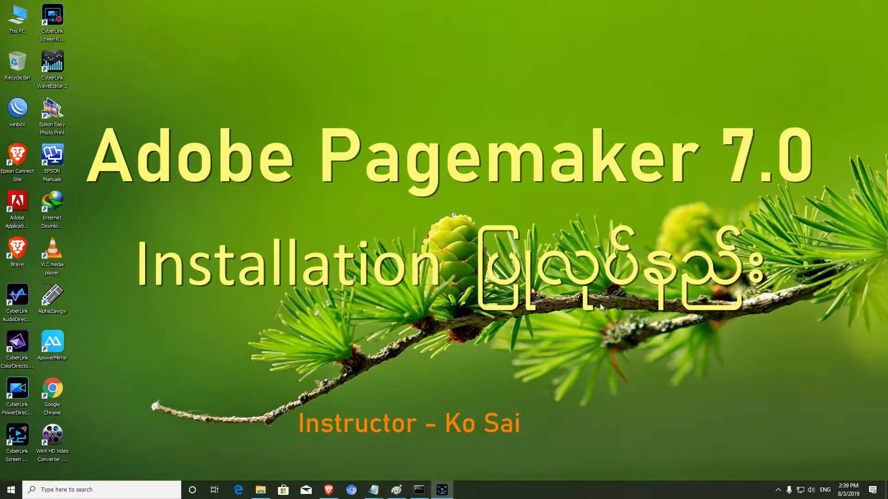
- Open a File Explorer window from the taskbar
{"action": "left_click", "coordinate": [261, 489]}
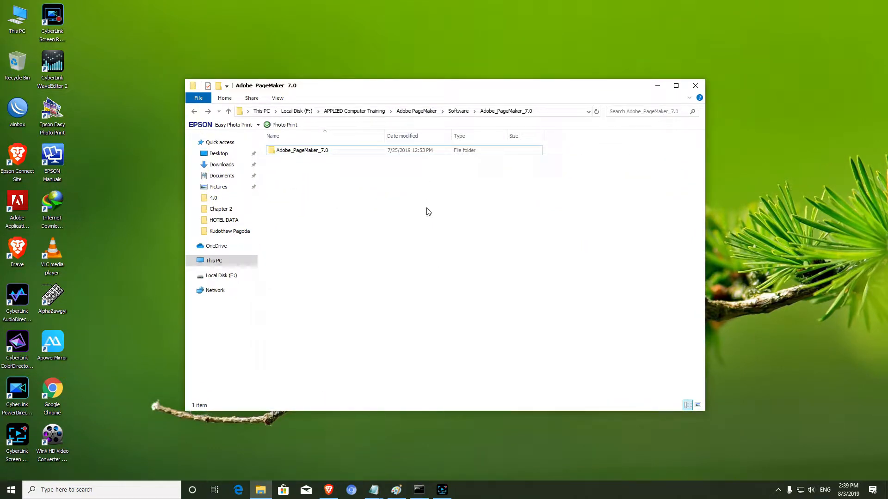
{"action": "mouse_move", "coordinate": [388, 207]}
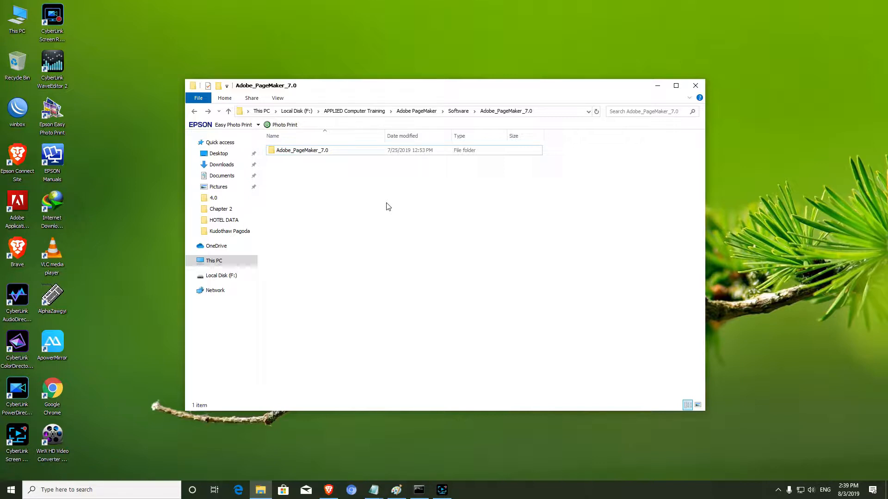
{"action": "mouse_move", "coordinate": [385, 201]}
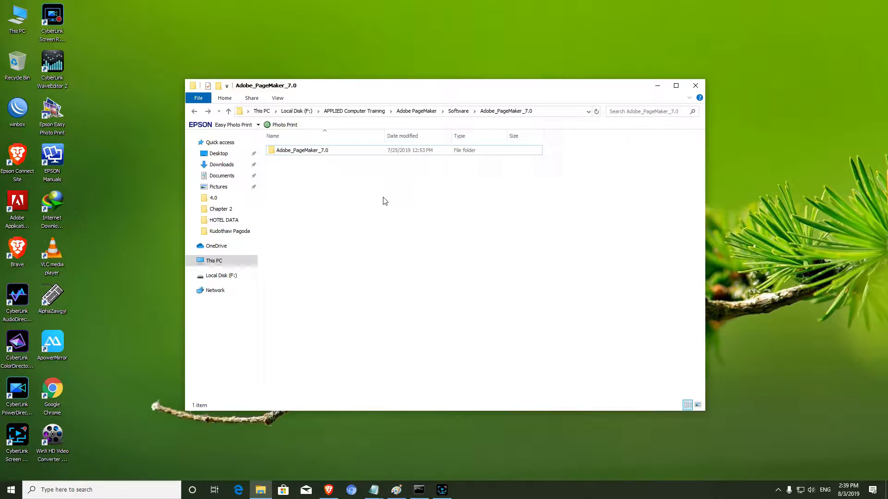
{"action": "mouse_move", "coordinate": [365, 197]}
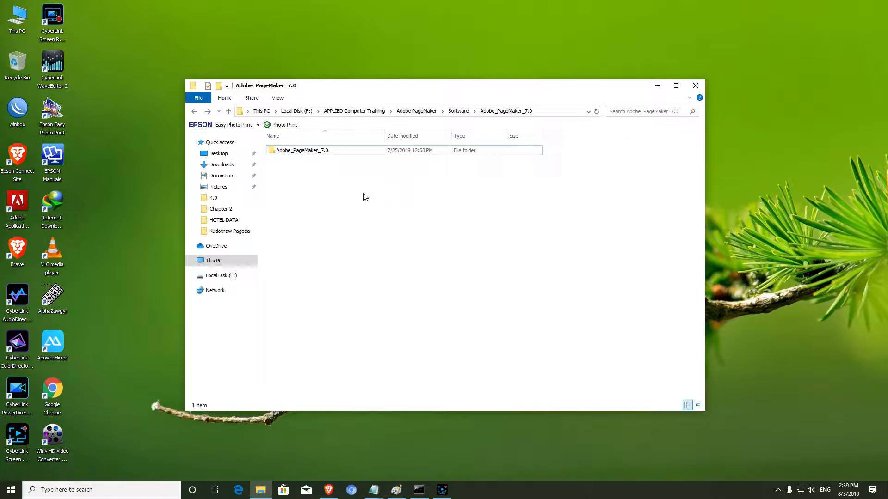
{"action": "mouse_move", "coordinate": [304, 164]}
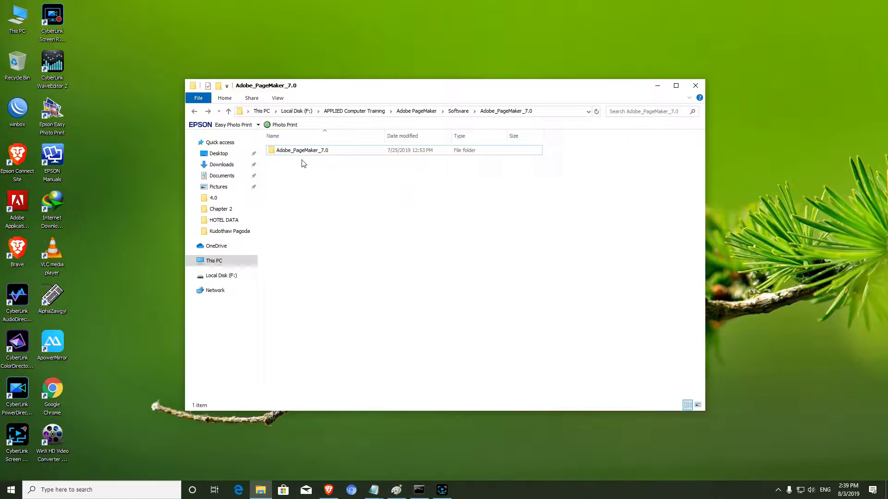
- Open the inner Adobe_PageMaker_7.0 folder and select the Setup application file
{"action": "double_click", "coordinate": [301, 150]}
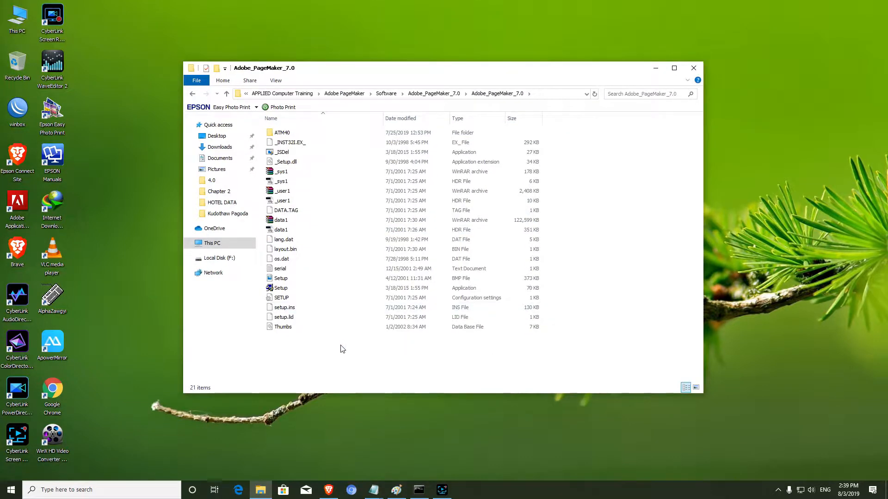
{"action": "left_click", "coordinate": [282, 297]}
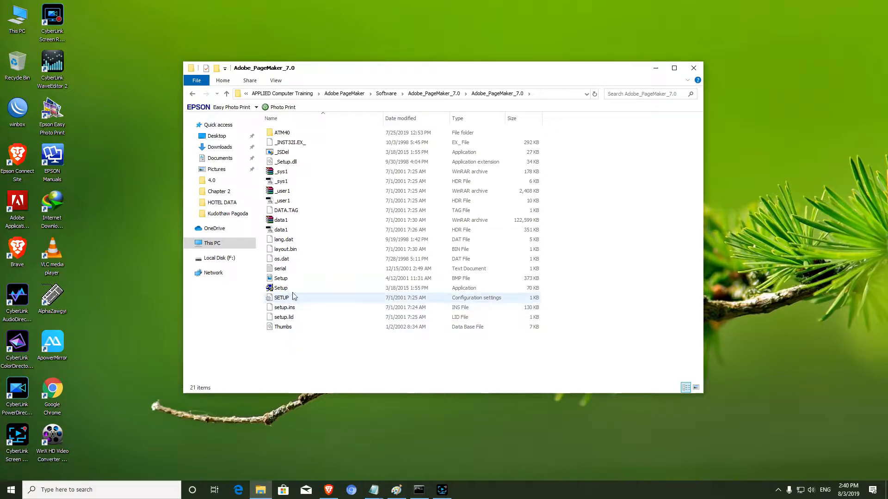
{"action": "left_click", "coordinate": [280, 287]}
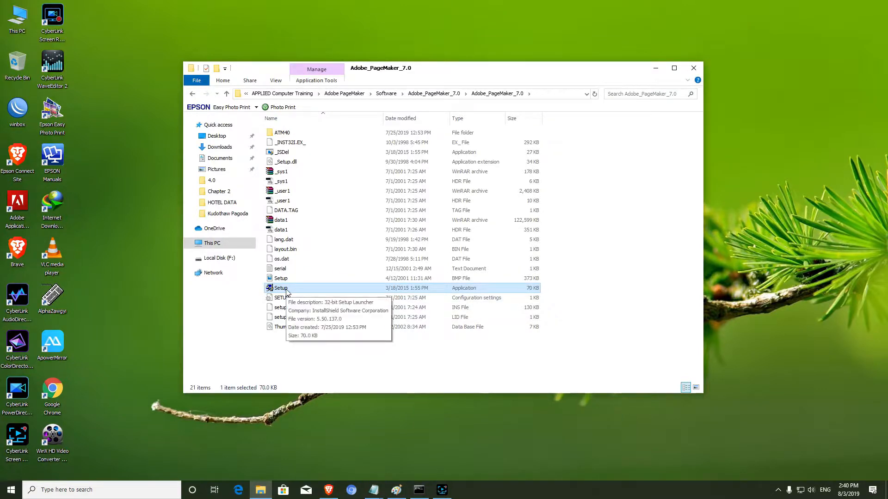
{"action": "mouse_move", "coordinate": [350, 294]}
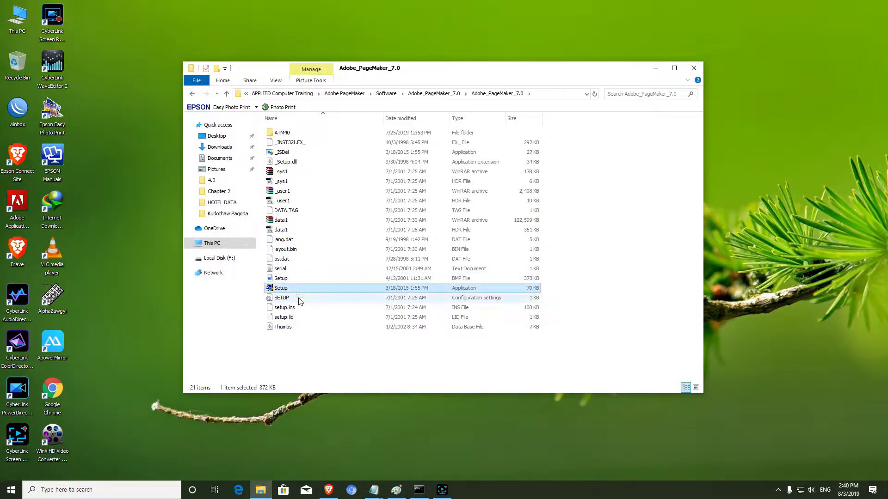
{"action": "left_click", "coordinate": [281, 288]}
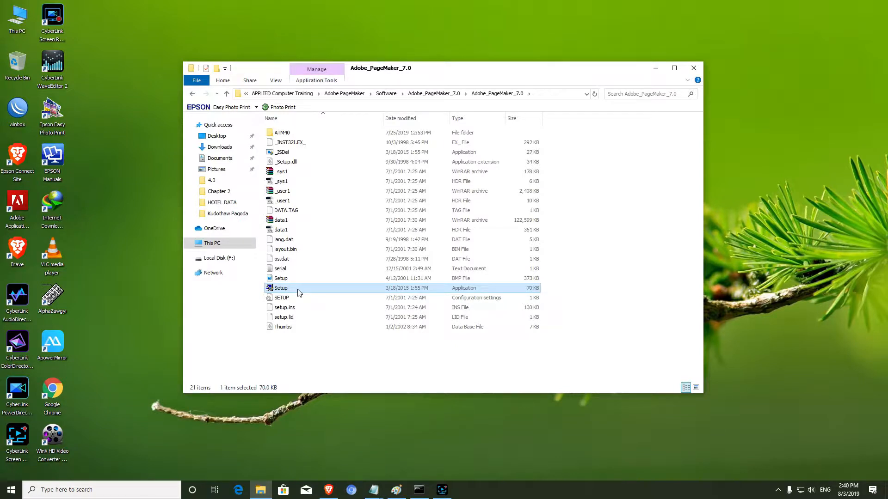
{"action": "mouse_move", "coordinate": [309, 346]}
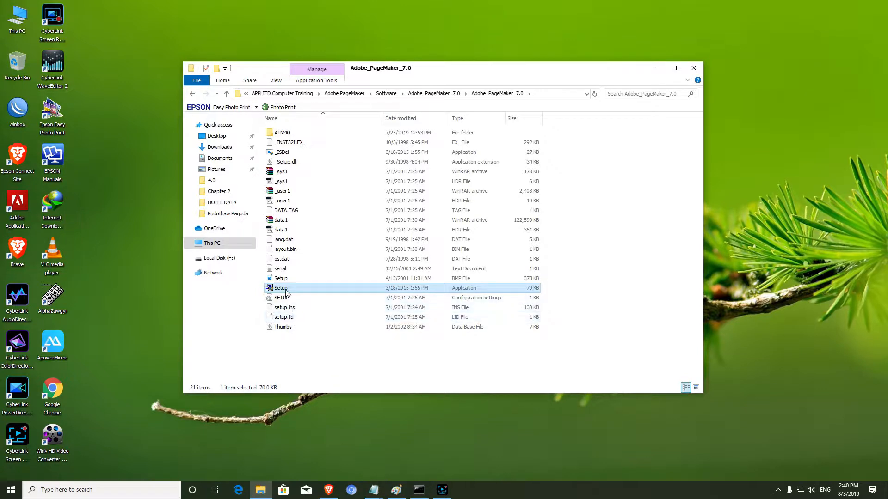
{"action": "mouse_move", "coordinate": [294, 291]}
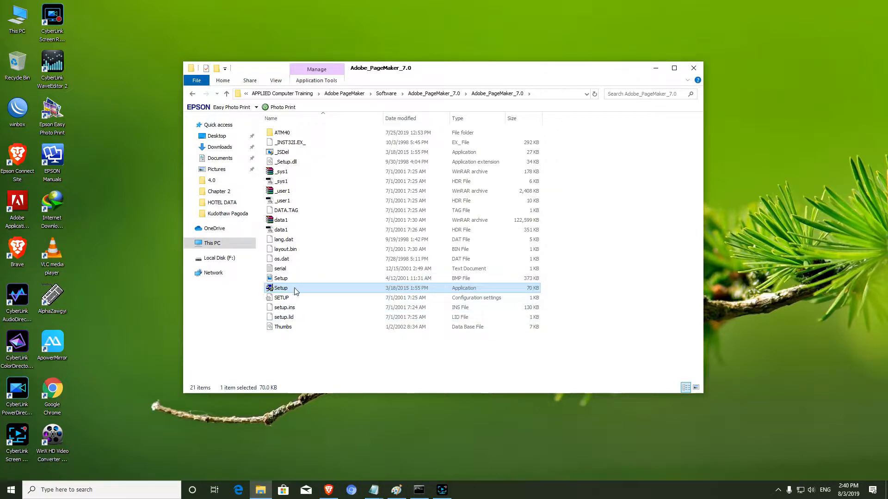
{"action": "mouse_move", "coordinate": [292, 289]}
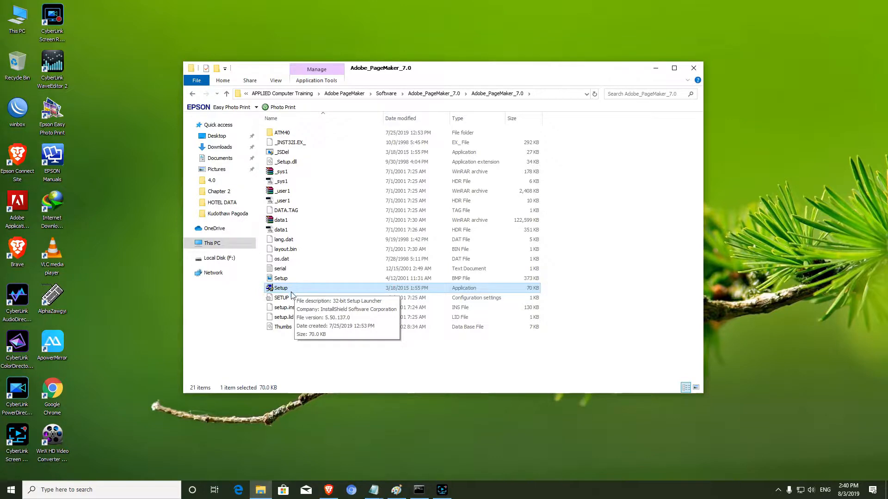
{"action": "mouse_move", "coordinate": [325, 345]}
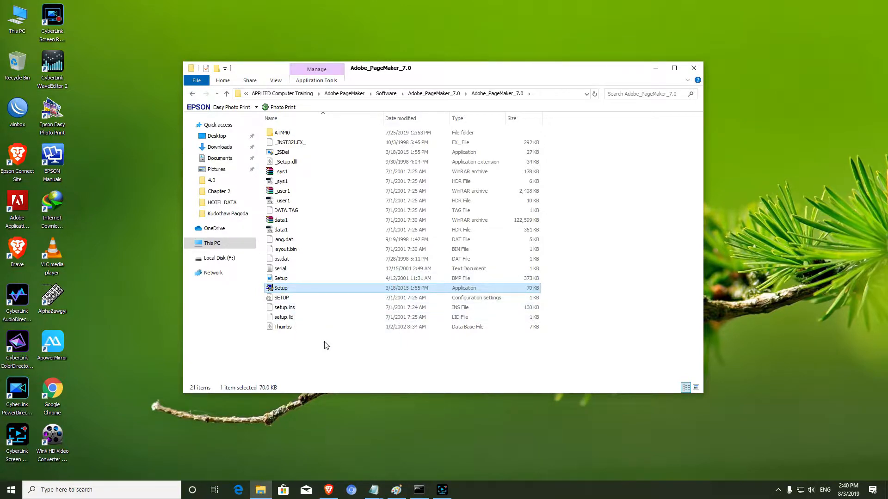
{"action": "mouse_move", "coordinate": [406, 79]}
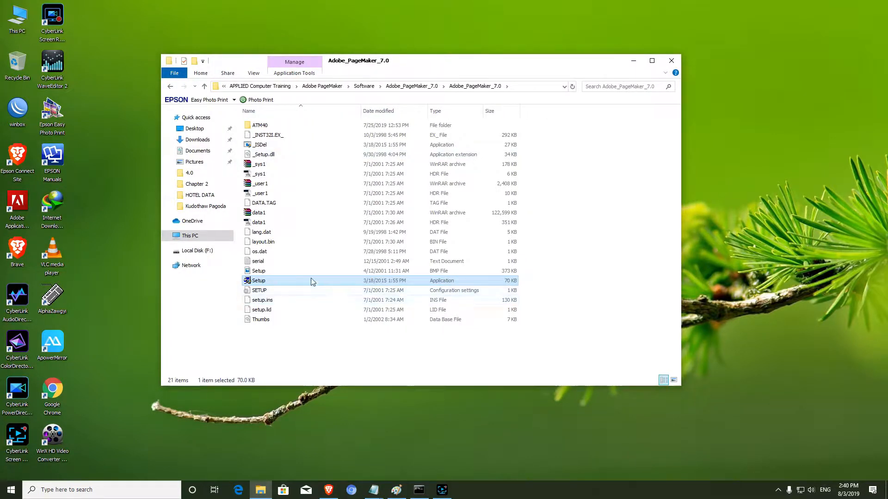
{"action": "mouse_move", "coordinate": [441, 111]}
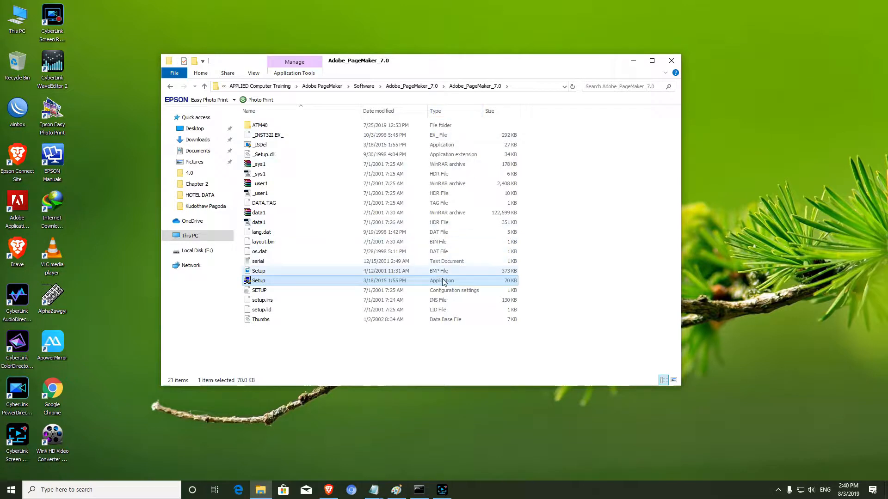
{"action": "mouse_move", "coordinate": [458, 284]}
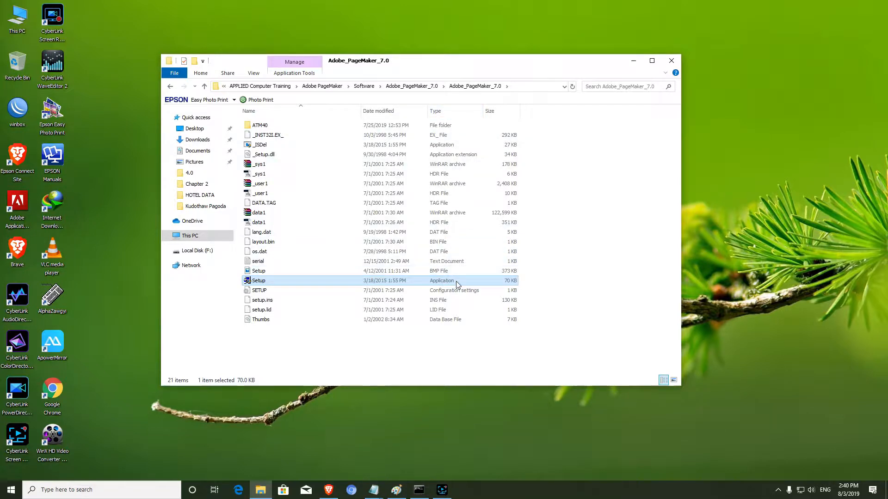
{"action": "mouse_move", "coordinate": [310, 291]}
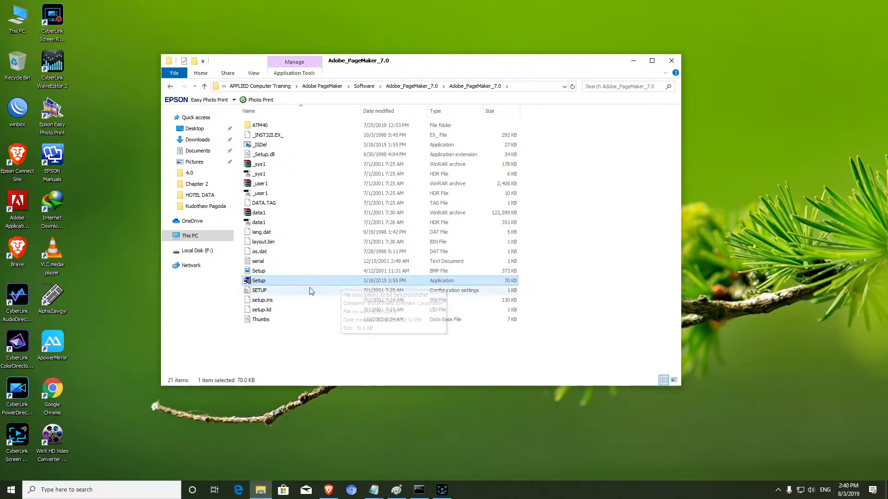
{"action": "left_click", "coordinate": [260, 290]}
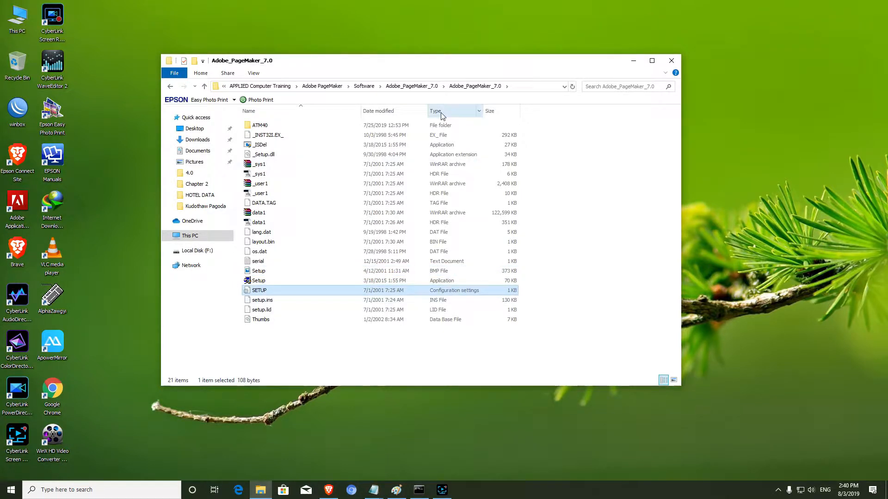
{"action": "left_click", "coordinate": [259, 280]}
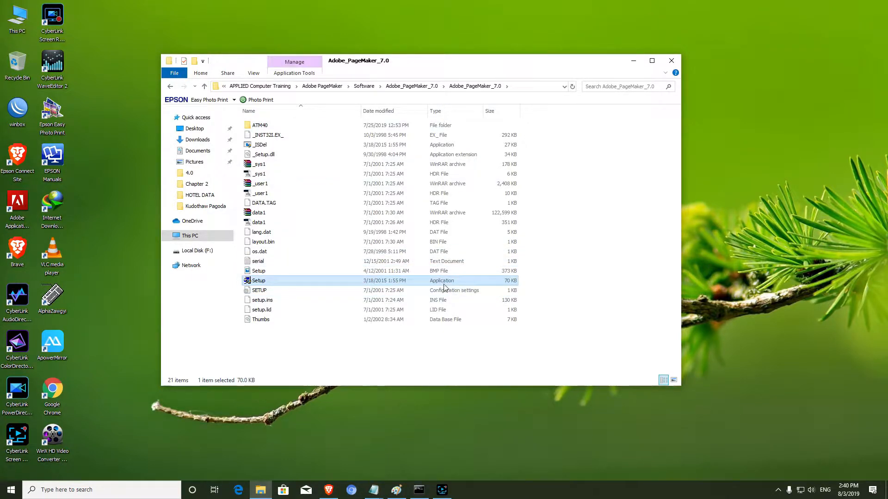
{"action": "mouse_move", "coordinate": [382, 293]}
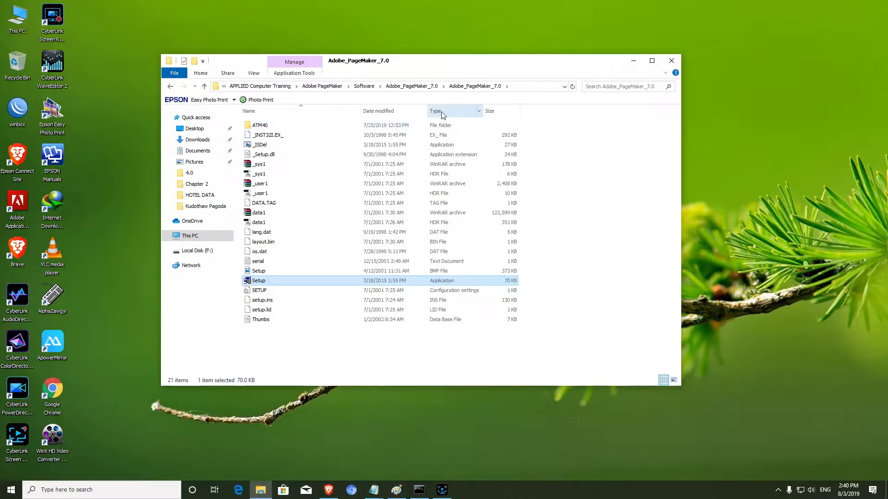
{"action": "mouse_move", "coordinate": [343, 294]}
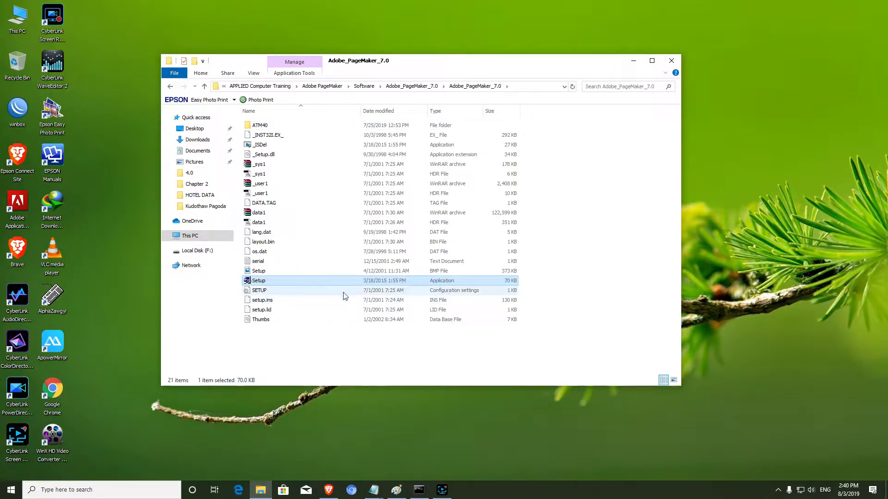
{"action": "mouse_move", "coordinate": [348, 282]}
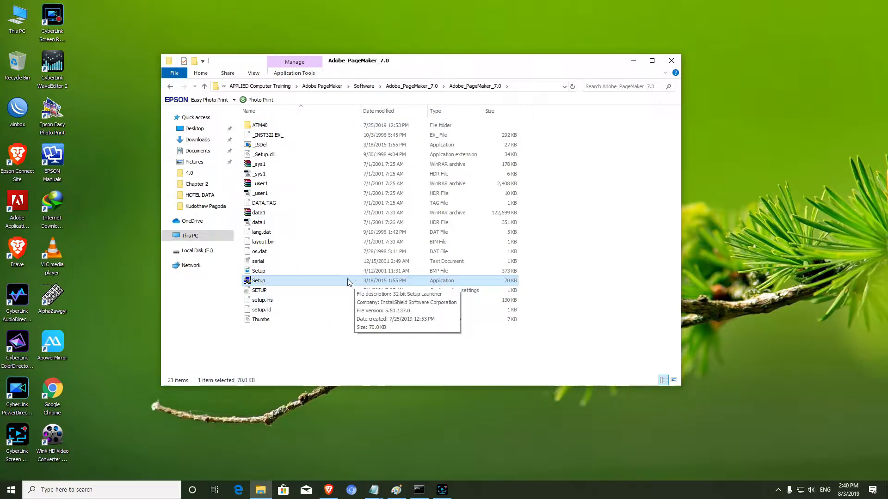
{"action": "mouse_move", "coordinate": [352, 283]}
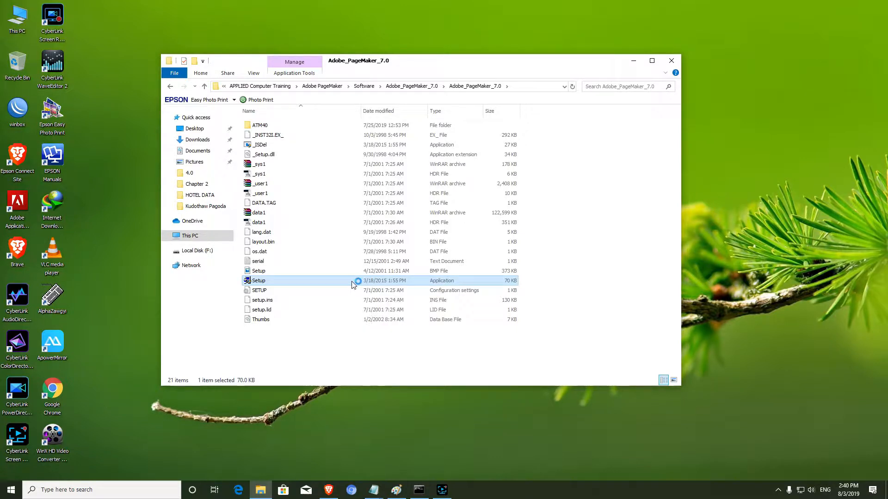
- Launch Setup.exe to start the PageMaker 7.0 installer welcome screen
{"action": "double_click", "coordinate": [259, 280]}
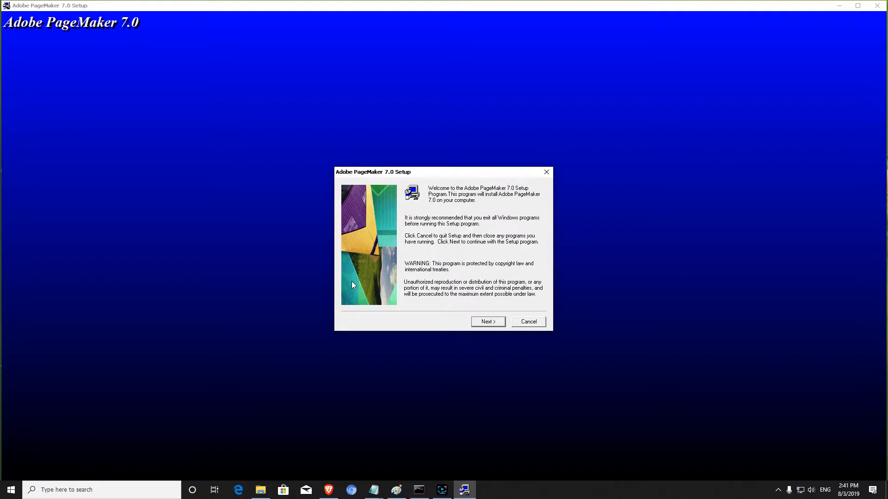
{"action": "mouse_move", "coordinate": [363, 298]}
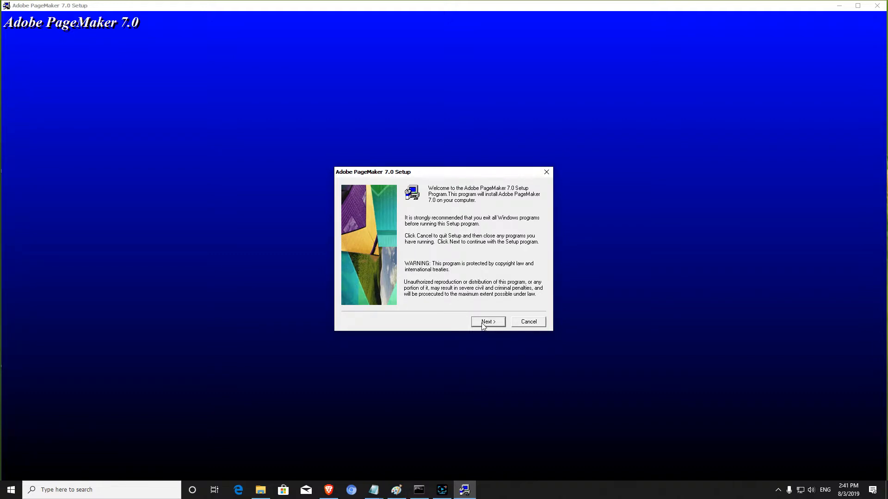
- Keep U.S. English, accept the license agreement and keep the Typical setup type
{"action": "left_click", "coordinate": [486, 322]}
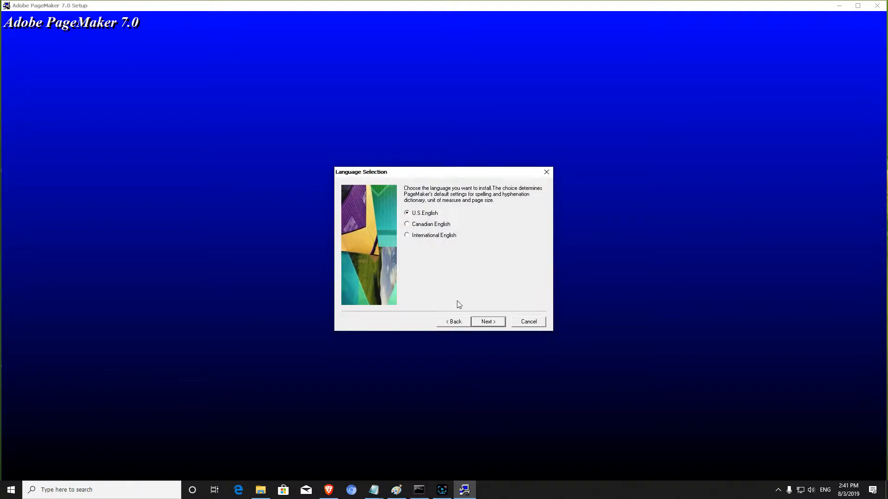
{"action": "left_click", "coordinate": [486, 322]}
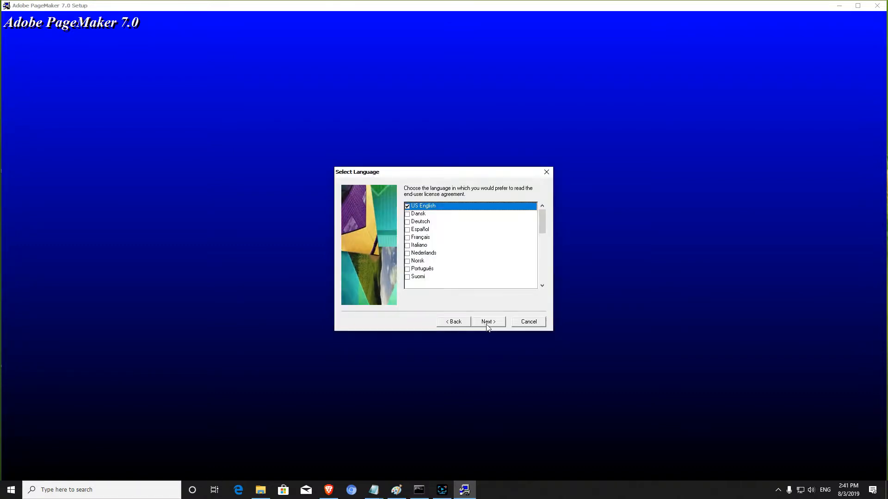
{"action": "left_click", "coordinate": [484, 322]}
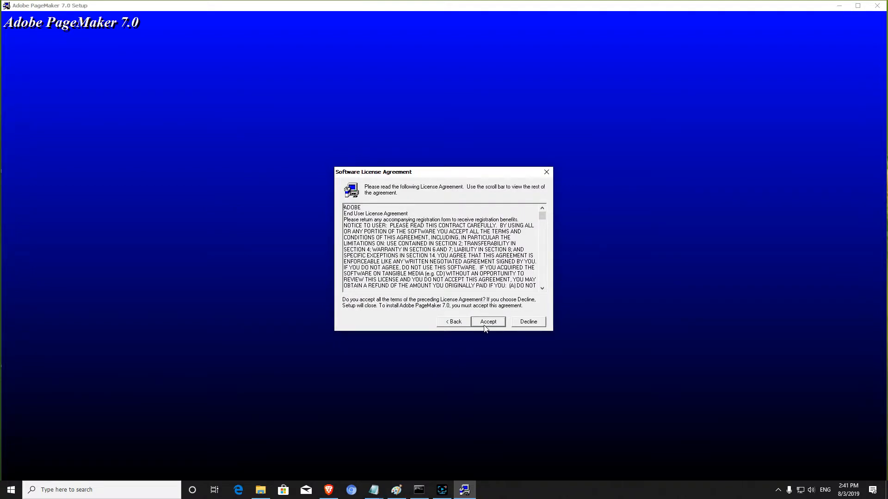
{"action": "left_click", "coordinate": [486, 322]}
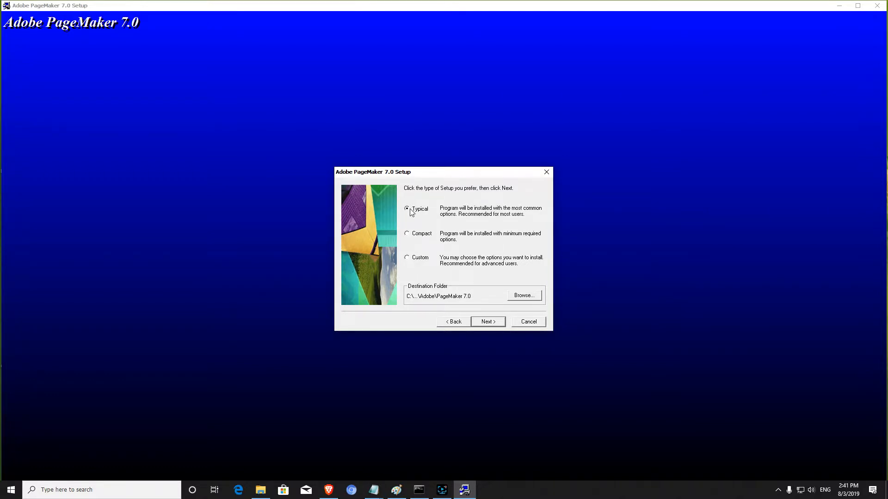
{"action": "mouse_move", "coordinate": [460, 286]}
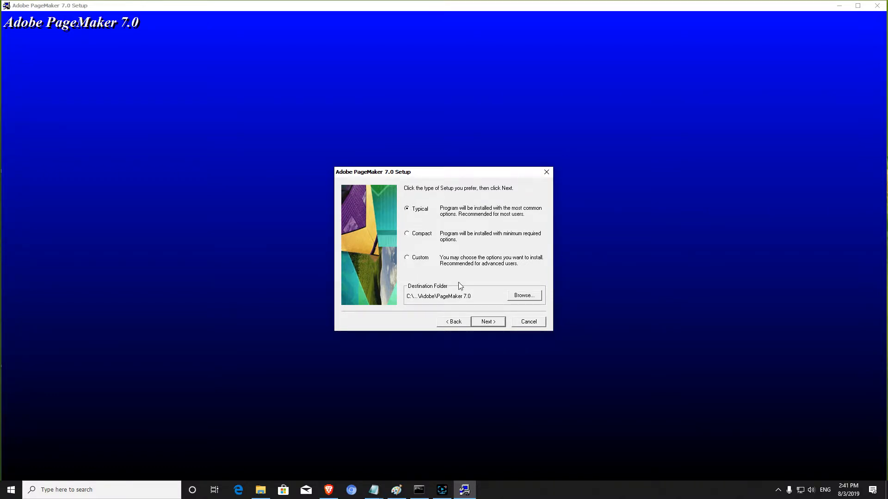
{"action": "left_click", "coordinate": [486, 321]}
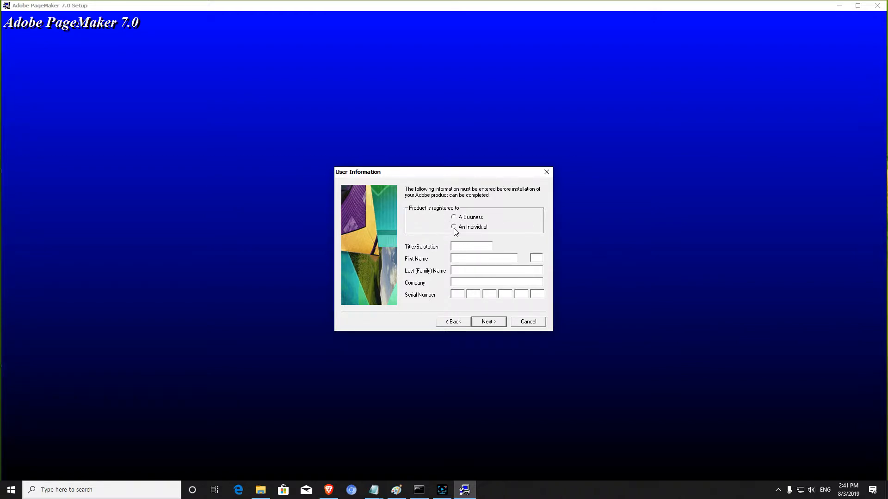
- Register to An Individual with first name Applied, last name Computer, company Training
{"action": "left_click", "coordinate": [453, 227]}
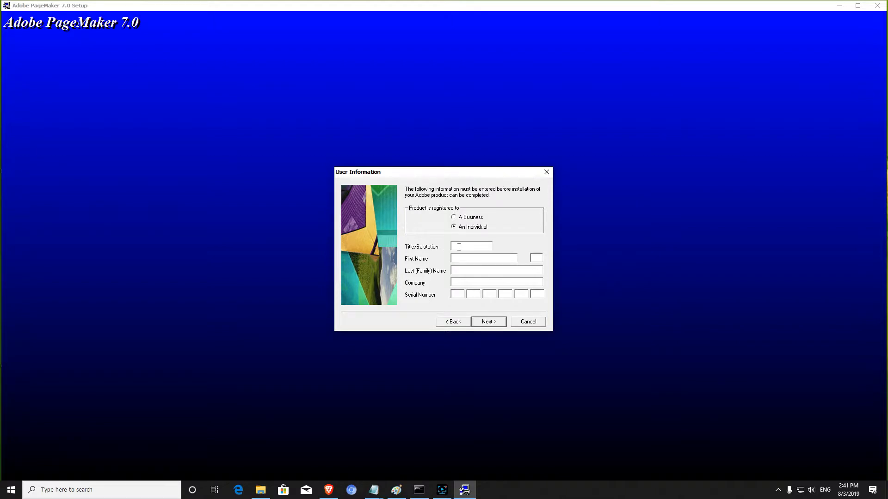
{"action": "mouse_move", "coordinate": [445, 291]}
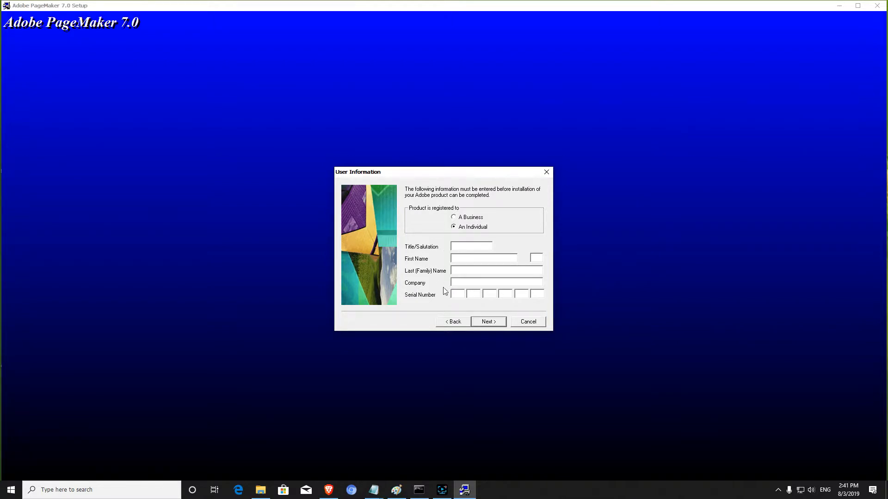
{"action": "left_click", "coordinate": [471, 247]}
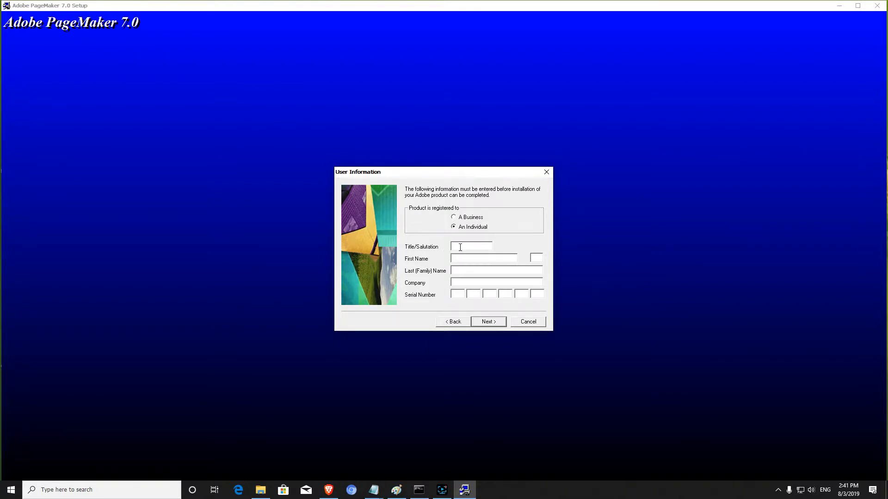
{"action": "type", "text": "??"}
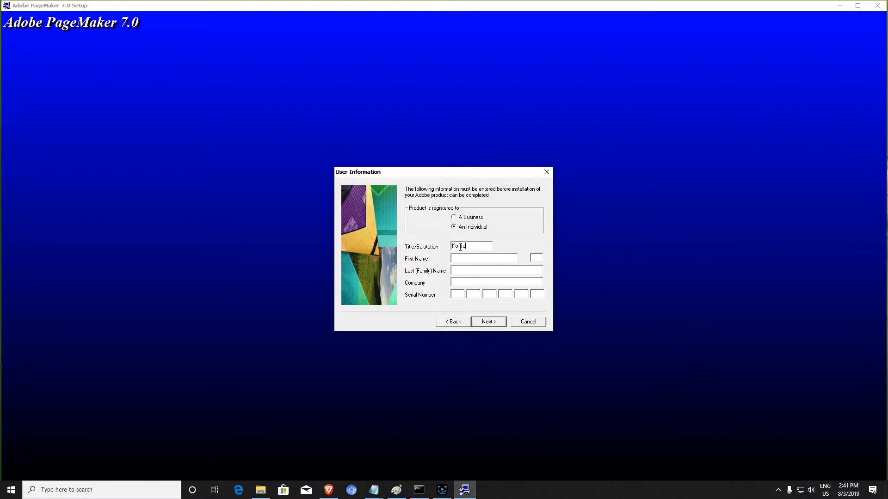
{"action": "type", "text": "A"}
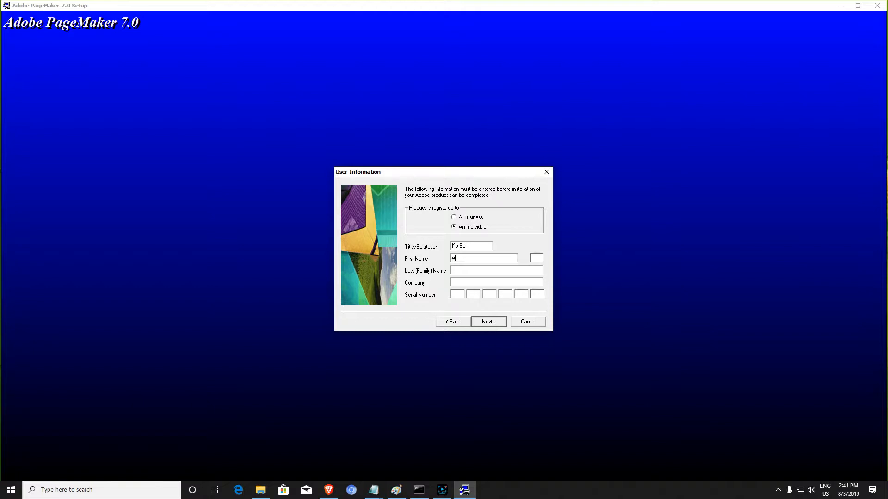
{"action": "type", "text": "pplied"}
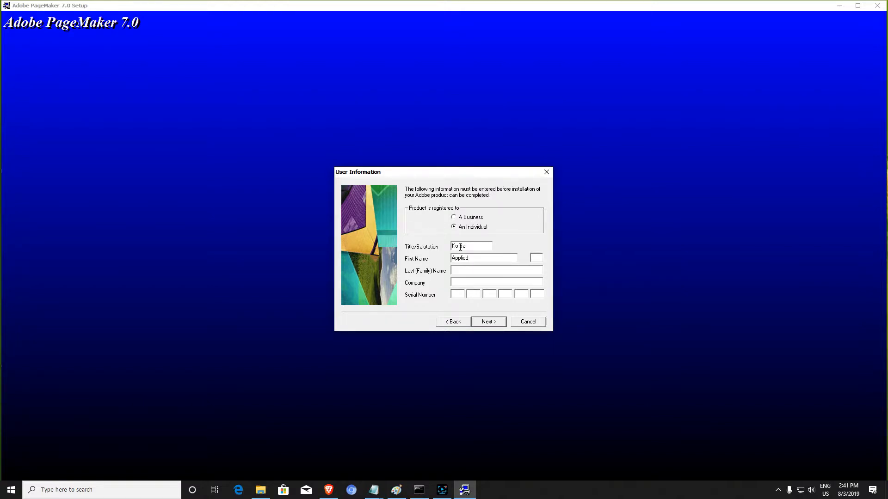
{"action": "type", "text": "Computer"}
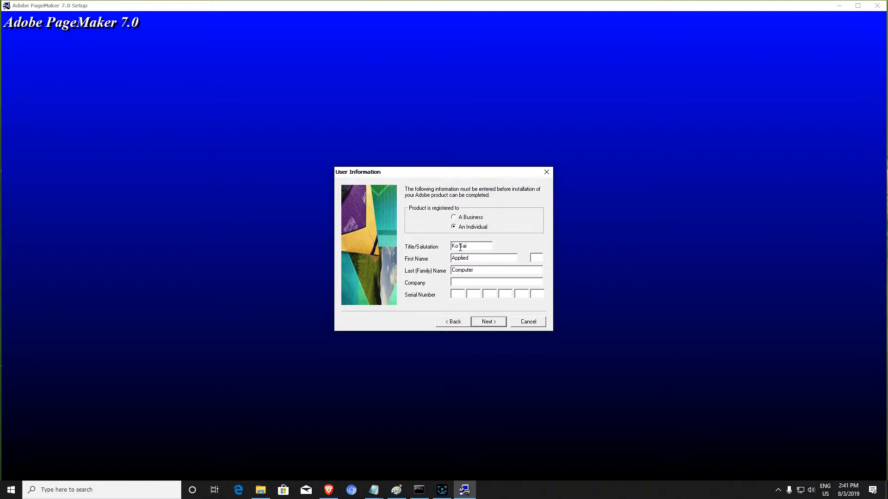
{"action": "type", "text": "Training"}
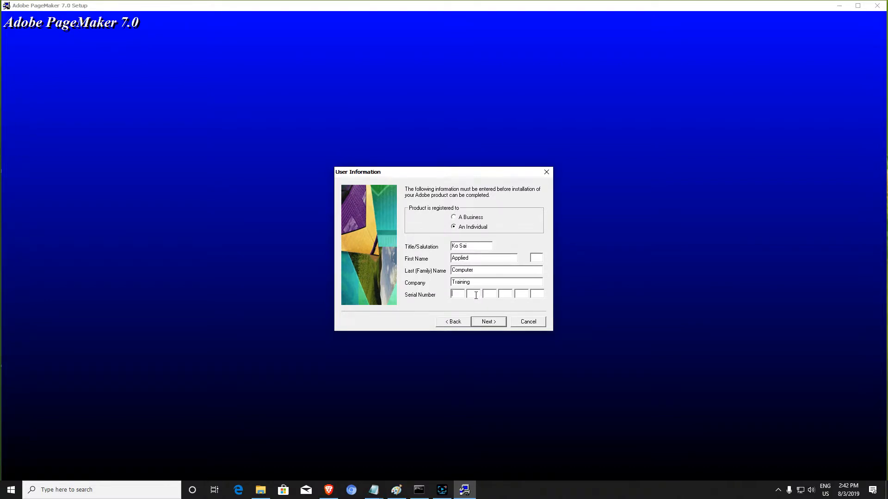
{"action": "mouse_move", "coordinate": [267, 469]}
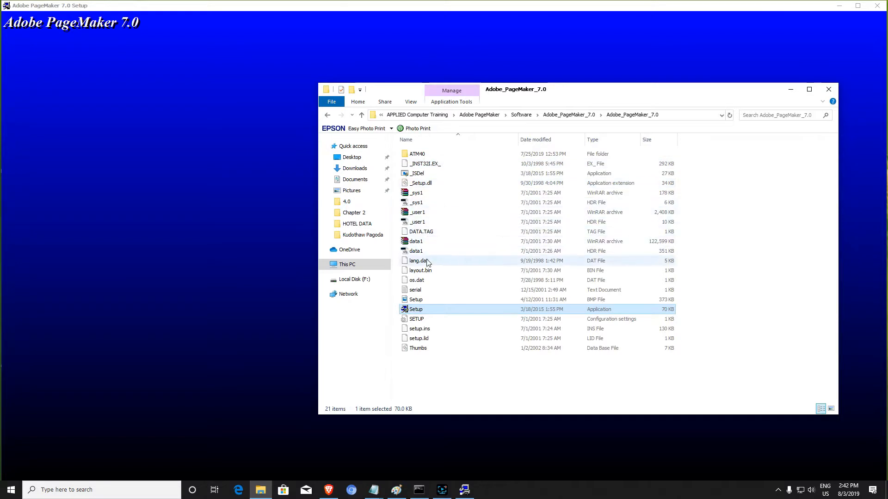
- Open the serial text file and enter the serial group 1039
{"action": "left_click", "coordinate": [416, 290]}
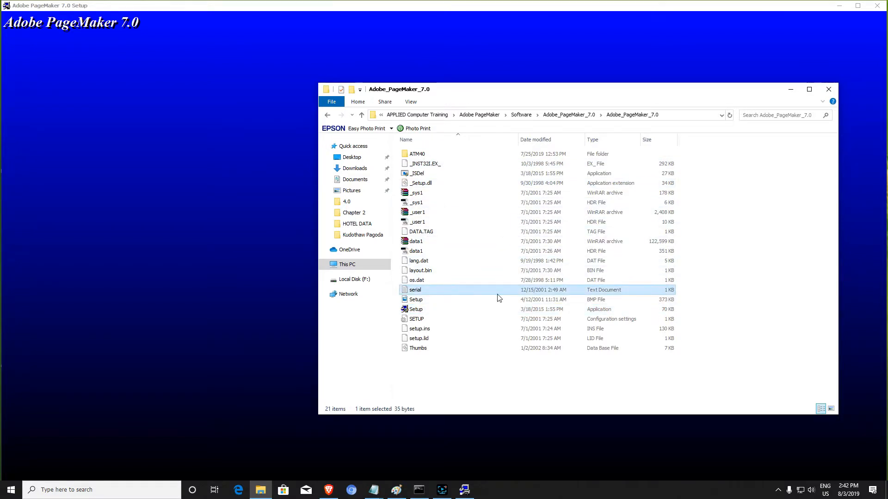
{"action": "double_click", "coordinate": [415, 289]}
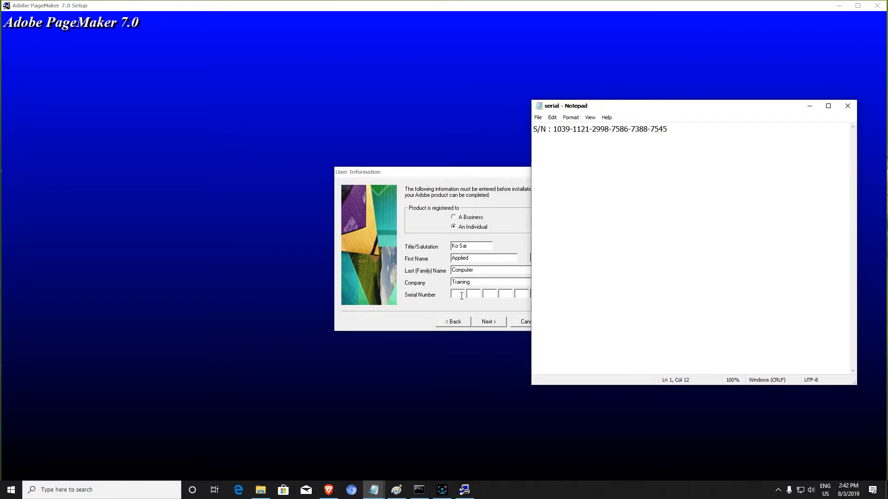
{"action": "mouse_move", "coordinate": [480, 290]}
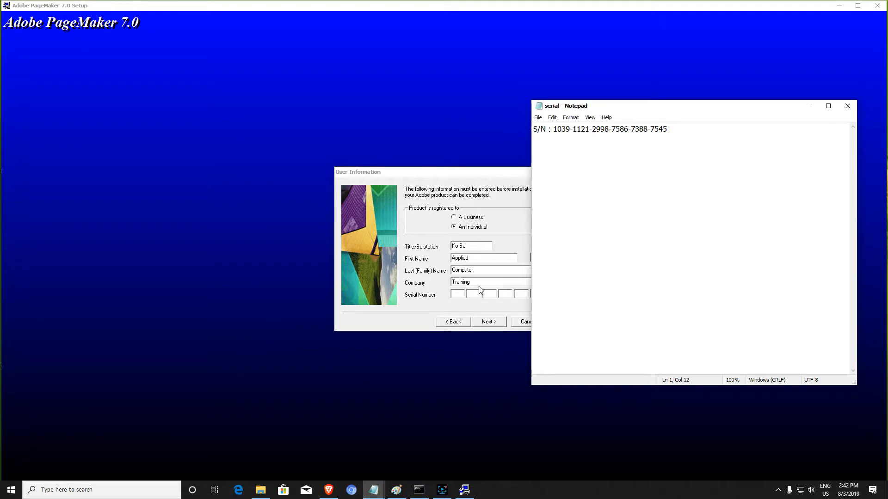
{"action": "left_click", "coordinate": [565, 129]}
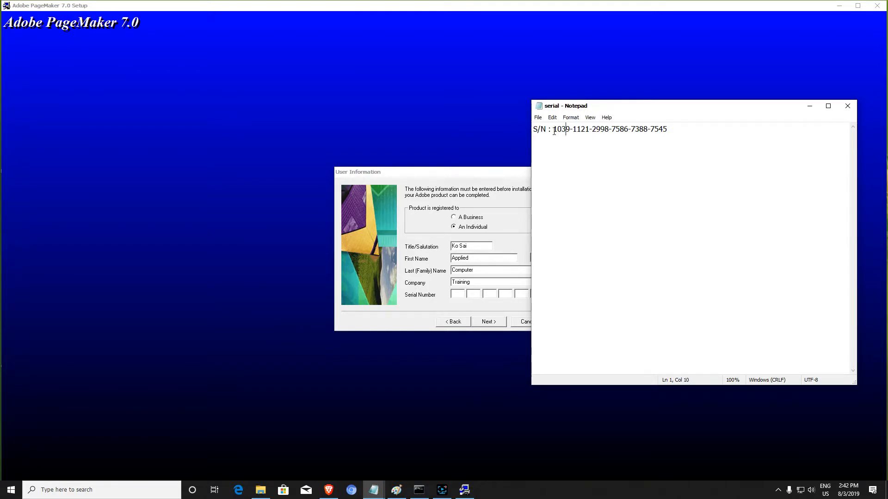
{"action": "right_click", "coordinate": [610, 129]}
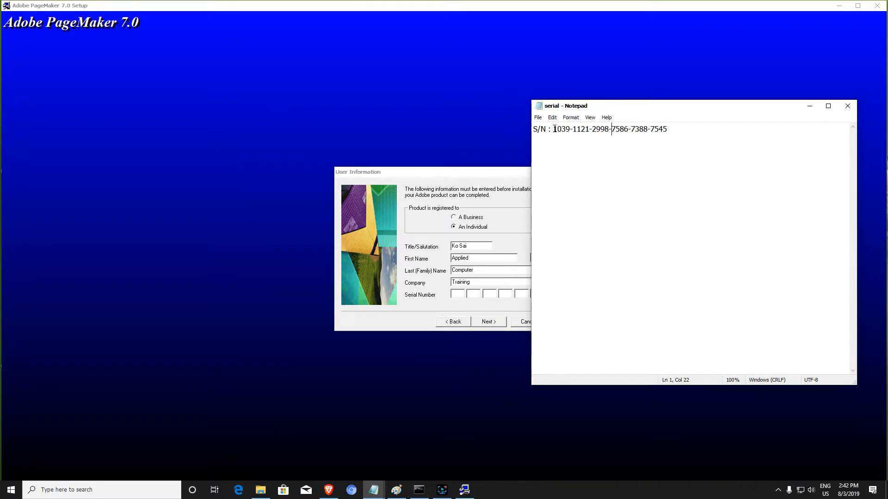
{"action": "right_click", "coordinate": [562, 129]}
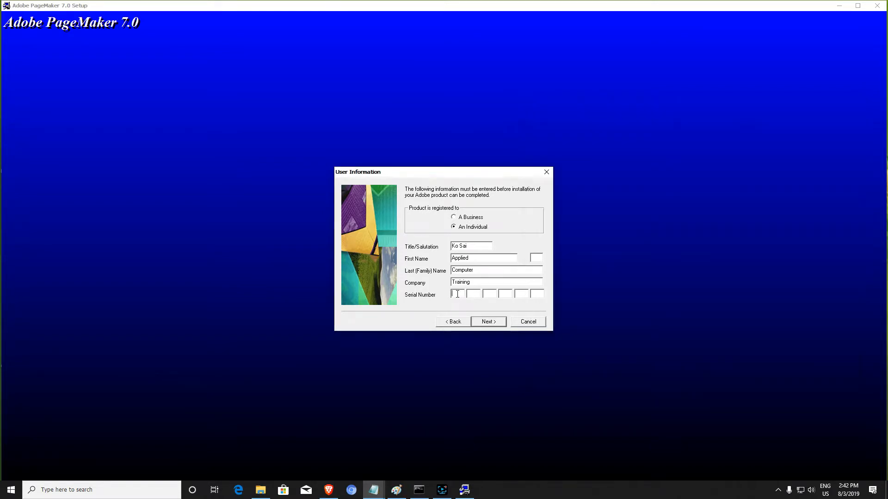
{"action": "type", "text": "1039"}
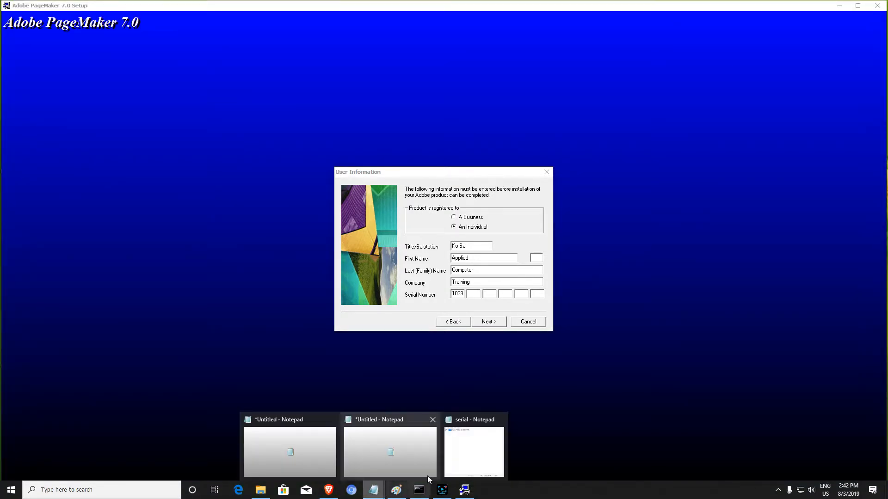
- Enter the remaining serial number groups 2998, 7388 and 7545
{"action": "left_click", "coordinate": [474, 450]}
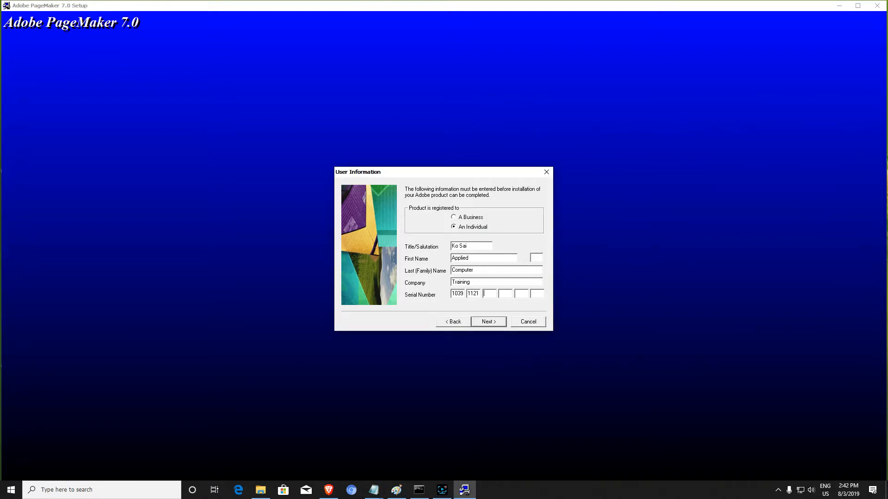
{"action": "type", "text": "2998"}
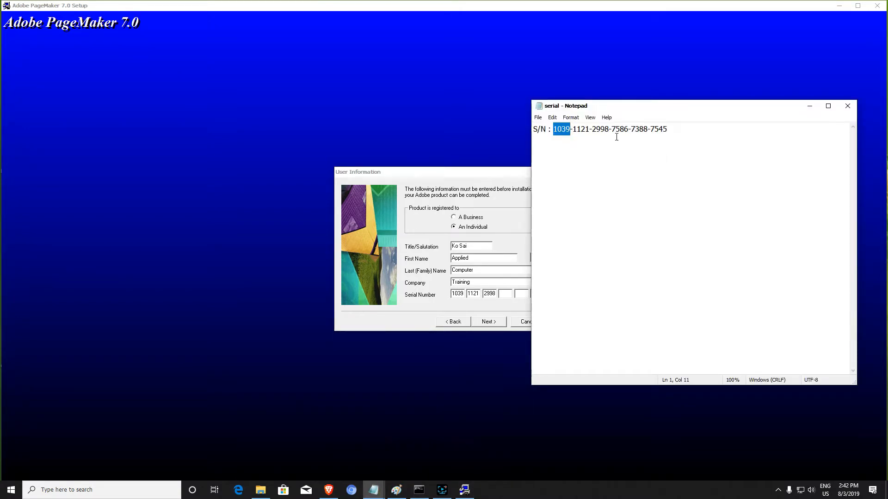
{"action": "right_click", "coordinate": [618, 129]}
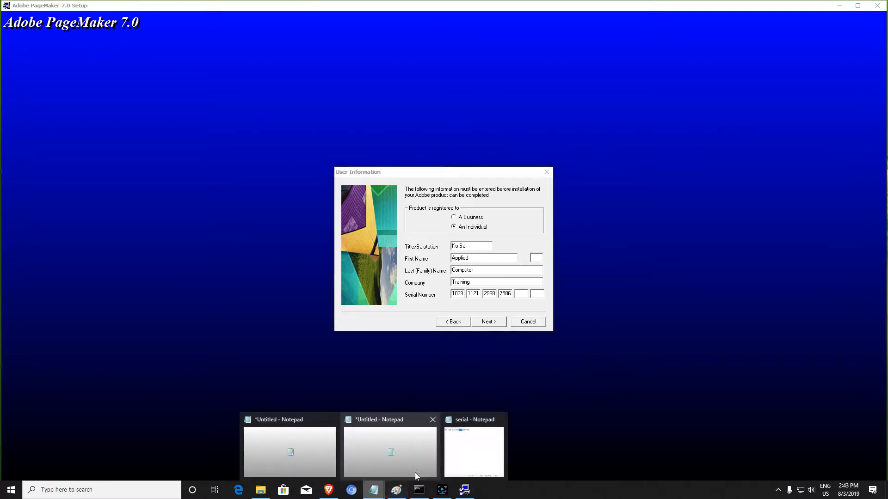
{"action": "right_click", "coordinate": [636, 129]}
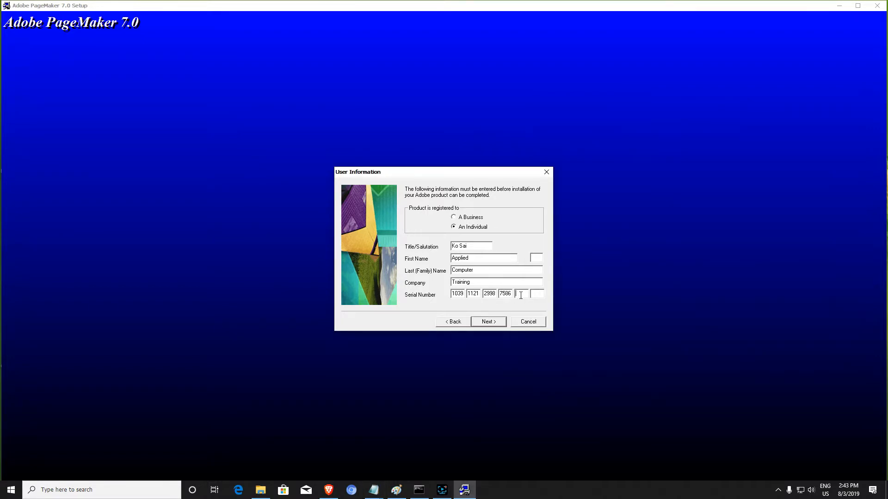
{"action": "type", "text": "7388"}
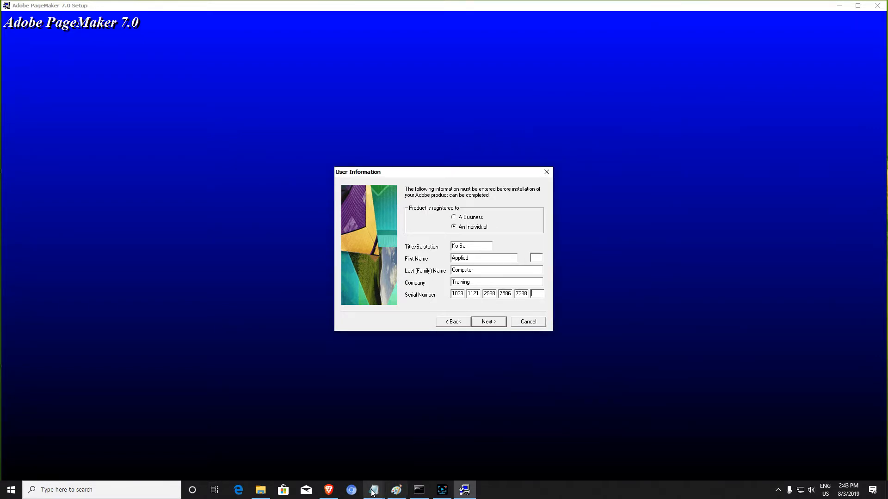
{"action": "left_click", "coordinate": [372, 489]}
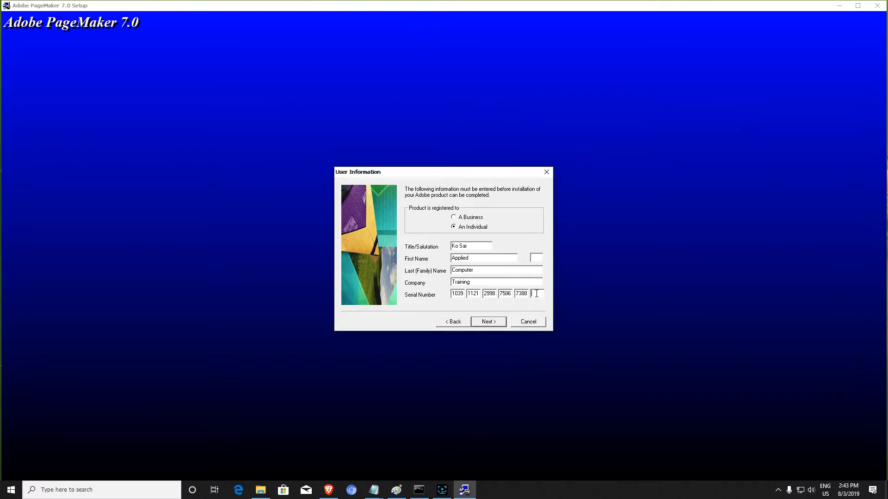
{"action": "type", "text": "7545"}
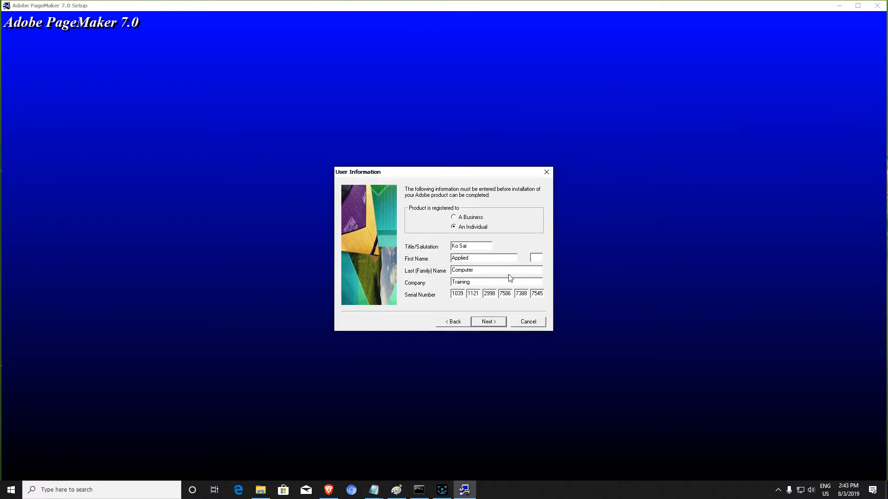
{"action": "mouse_move", "coordinate": [434, 305]}
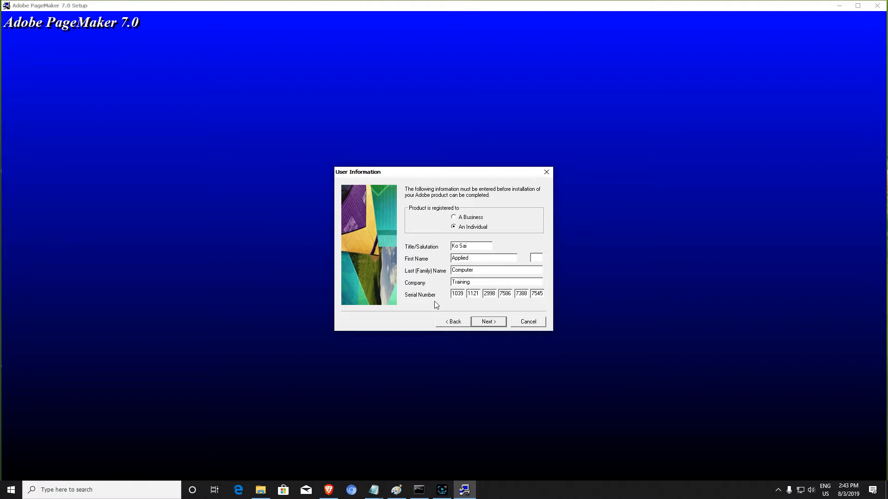
{"action": "mouse_move", "coordinate": [500, 298]}
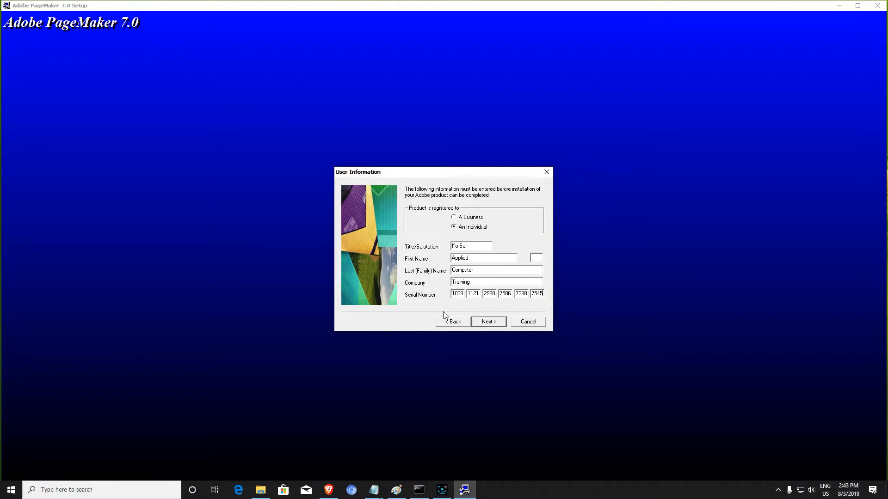
{"action": "mouse_move", "coordinate": [461, 306]}
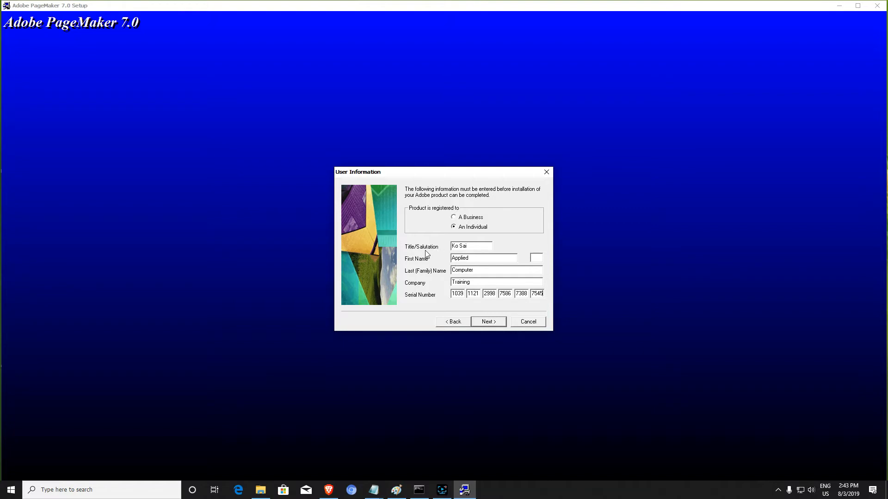
{"action": "mouse_move", "coordinate": [441, 278]}
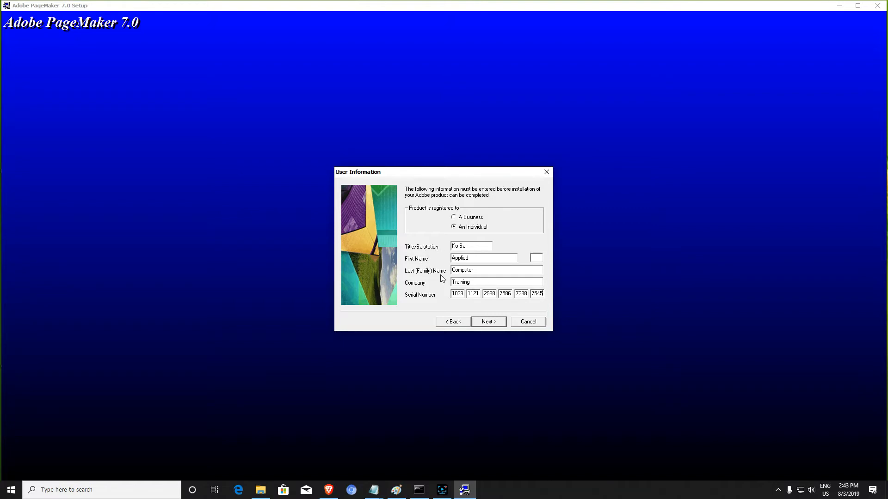
{"action": "mouse_move", "coordinate": [486, 244]}
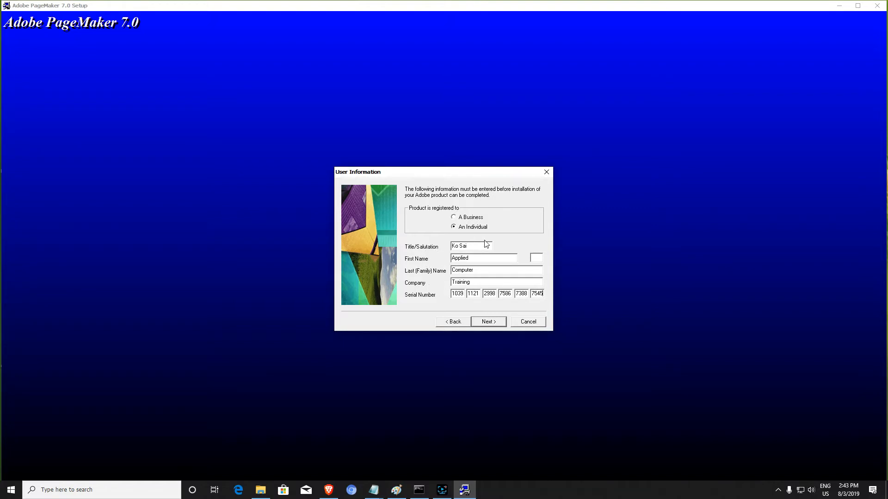
{"action": "mouse_move", "coordinate": [442, 285]}
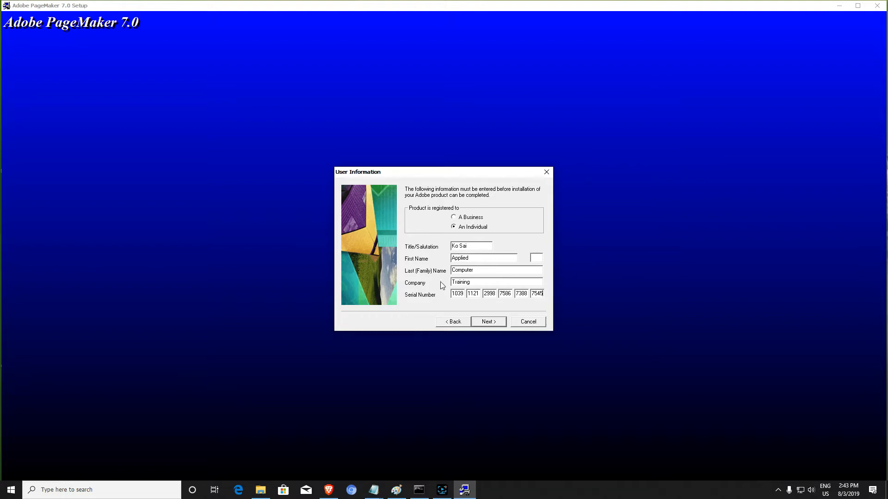
{"action": "mouse_move", "coordinate": [486, 326]}
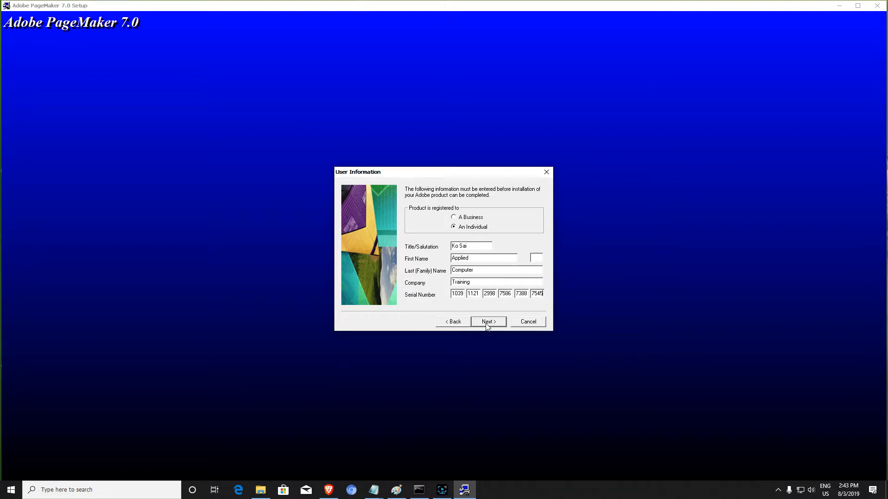
- Submit the user information and confirm the registration details are correct
{"action": "left_click", "coordinate": [486, 321]}
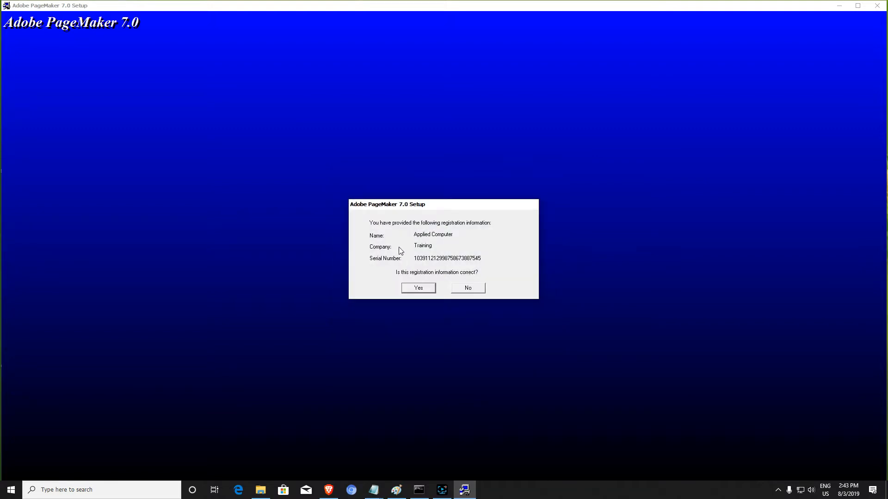
{"action": "mouse_move", "coordinate": [373, 231]}
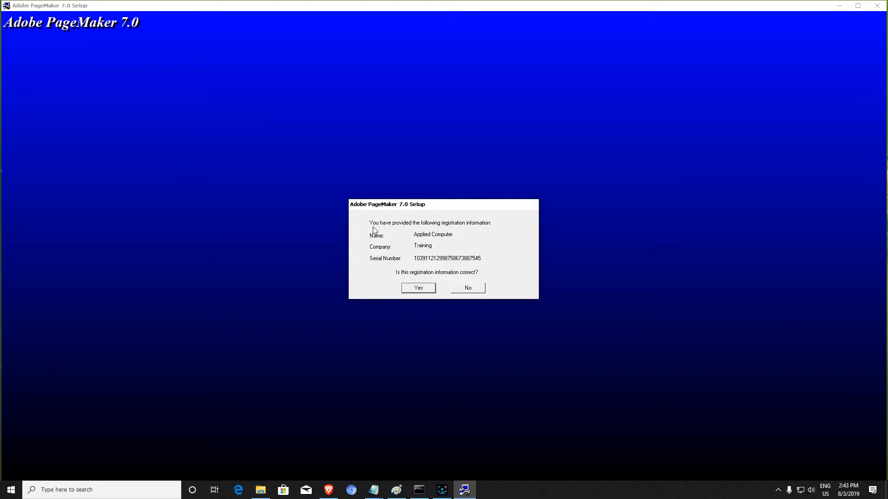
{"action": "mouse_move", "coordinate": [481, 275]}
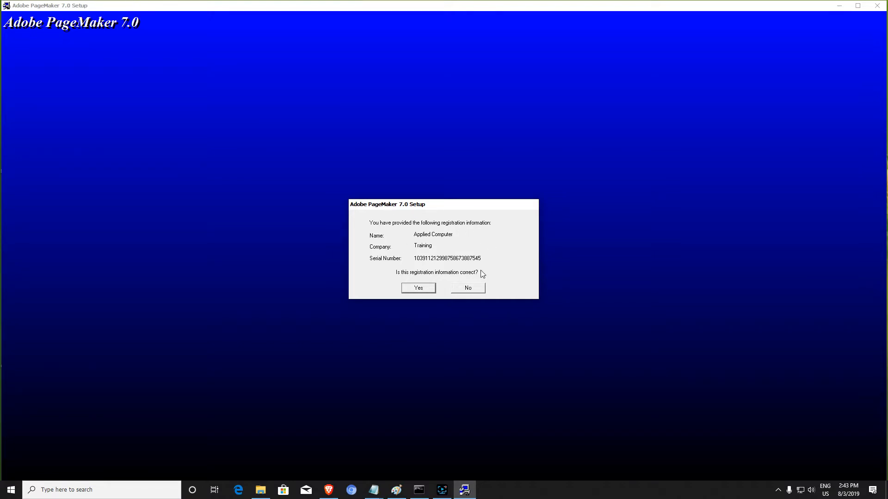
{"action": "mouse_move", "coordinate": [385, 209]}
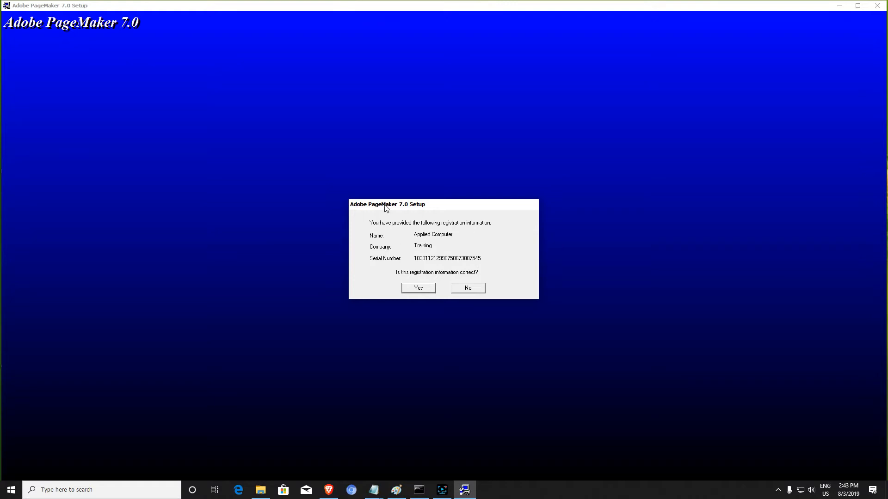
{"action": "mouse_move", "coordinate": [491, 265]}
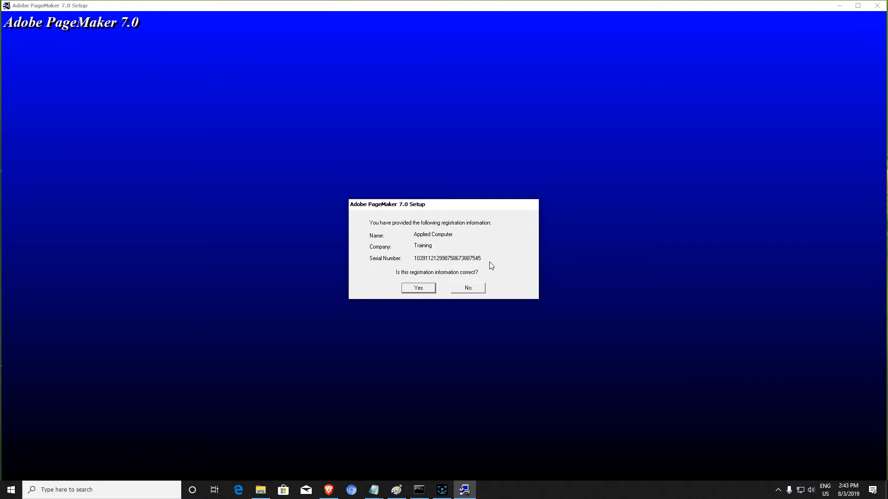
{"action": "mouse_move", "coordinate": [464, 261]}
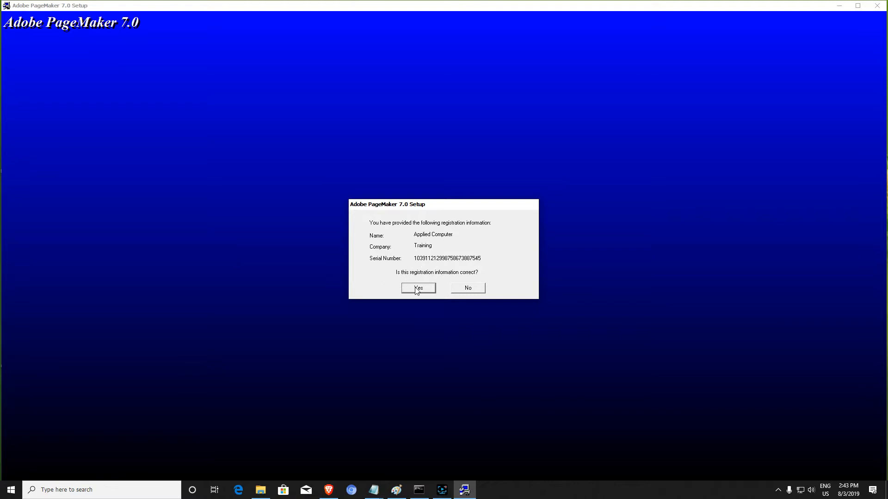
{"action": "left_click", "coordinate": [418, 288]}
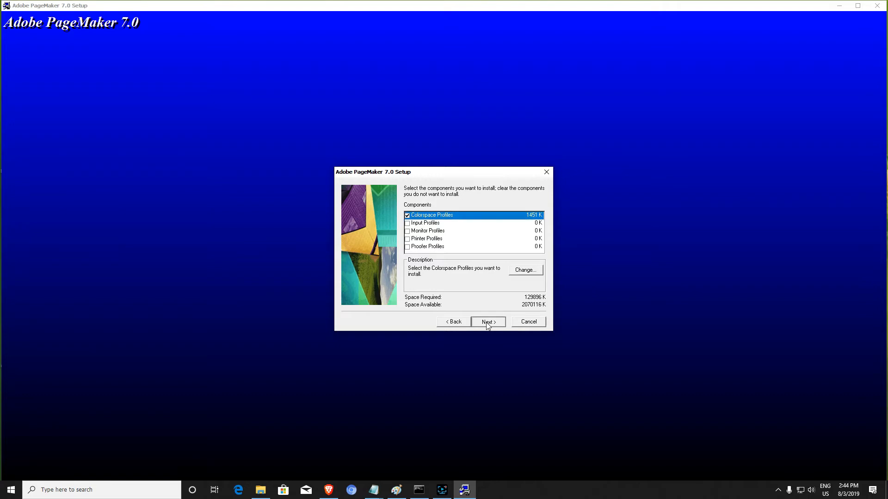
- Accept the default components, including Colorspace Profiles, and start installing
{"action": "left_click", "coordinate": [485, 322]}
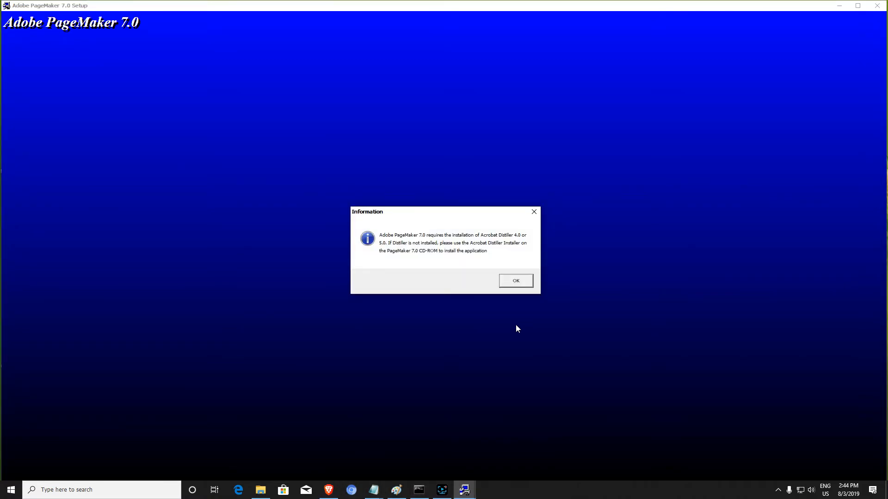
{"action": "mouse_move", "coordinate": [453, 269]}
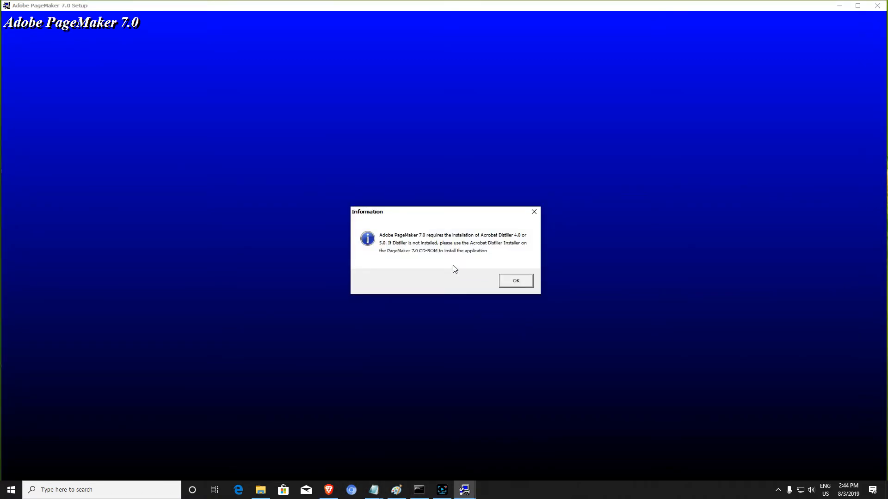
{"action": "mouse_move", "coordinate": [380, 227]}
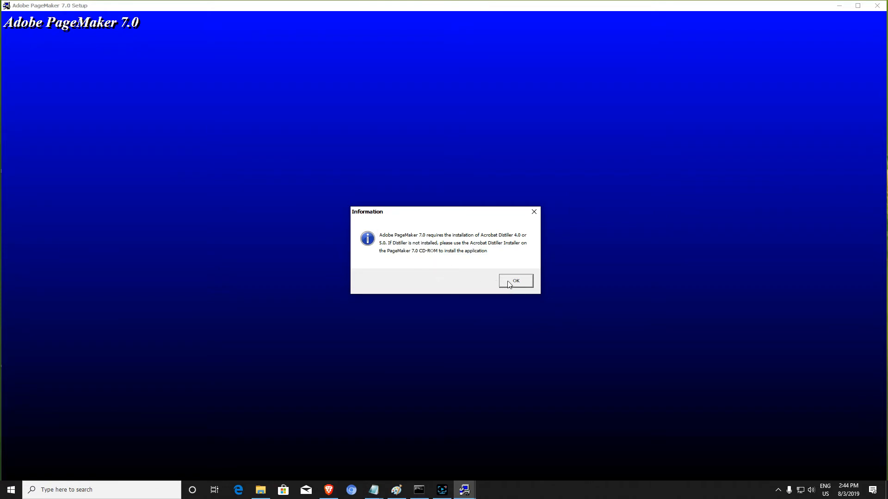
- Acknowledge the Distiller notice and finish setup with Display Readme unchecked
{"action": "left_click", "coordinate": [514, 281]}
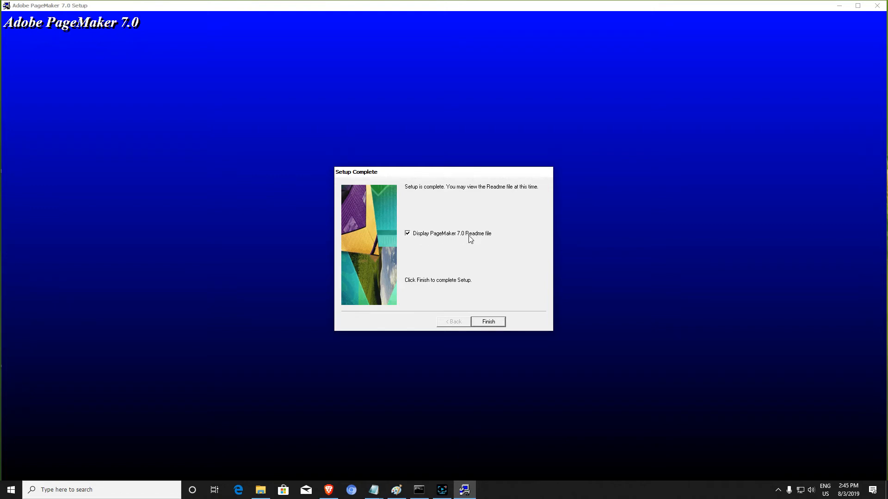
{"action": "mouse_move", "coordinate": [413, 237]}
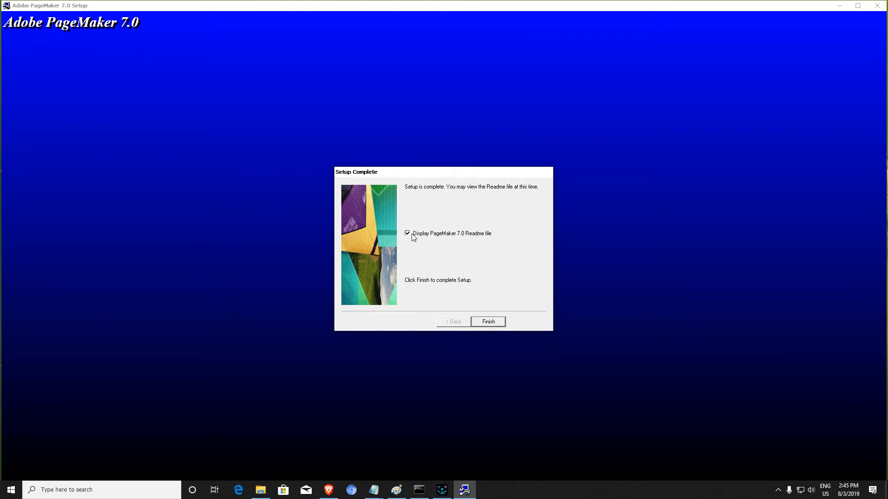
{"action": "left_click", "coordinate": [406, 233]}
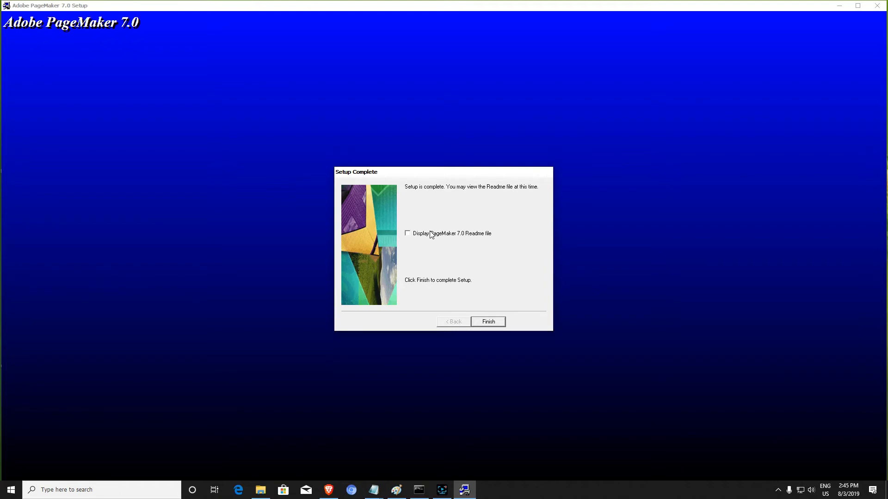
{"action": "mouse_move", "coordinate": [414, 244]}
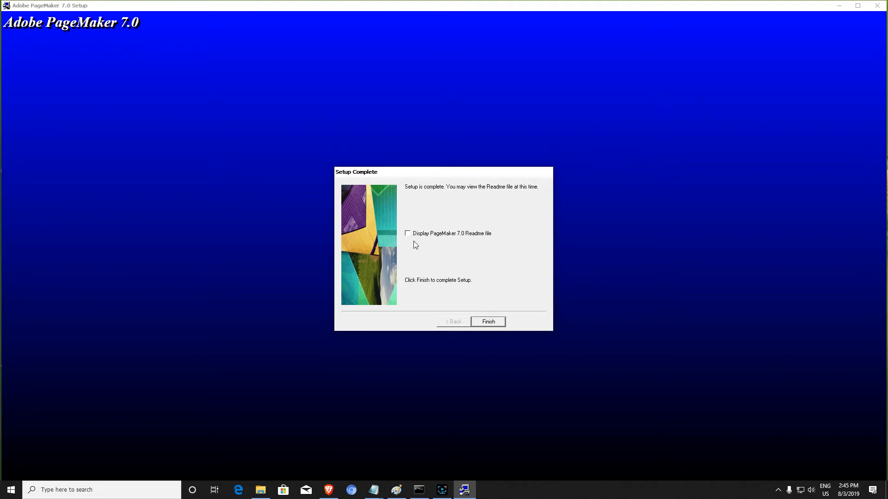
{"action": "left_click", "coordinate": [487, 321]}
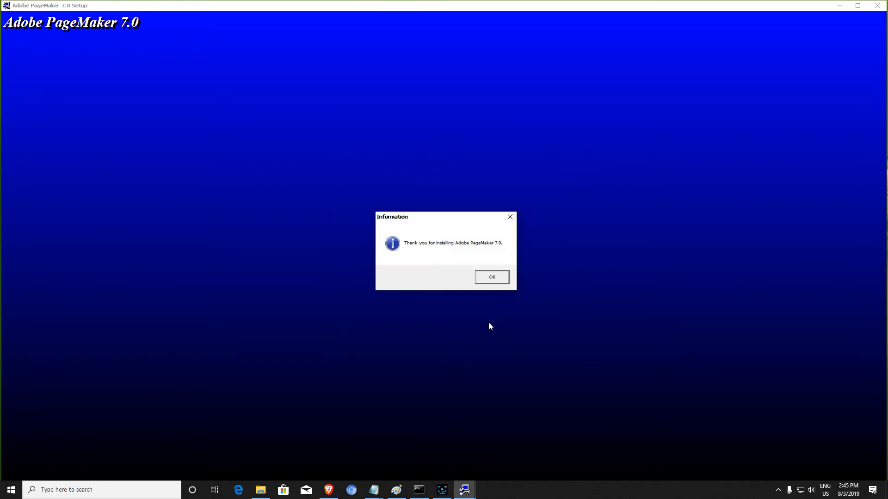
{"action": "left_click", "coordinate": [491, 277]}
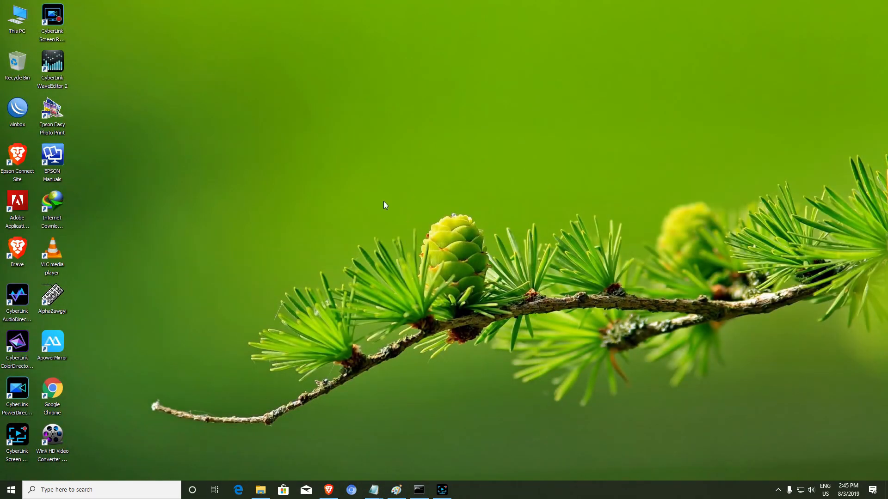
{"action": "mouse_move", "coordinate": [378, 238]}
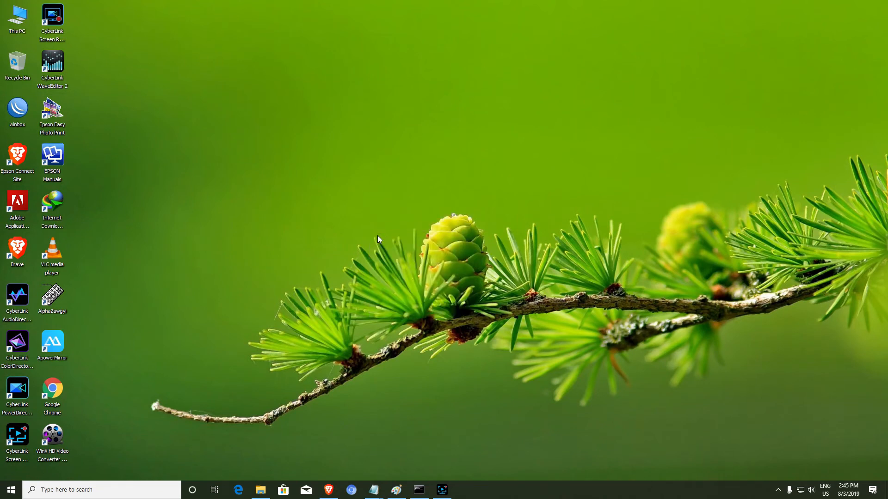
{"action": "mouse_move", "coordinate": [249, 338]}
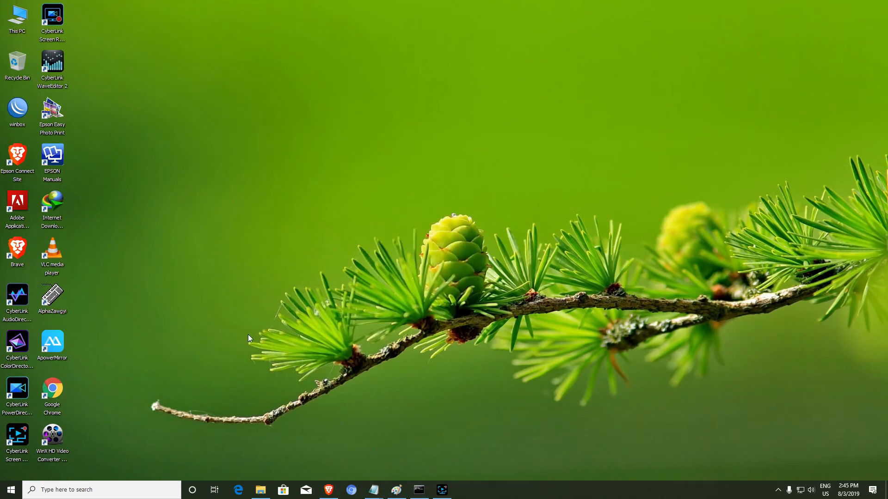
{"action": "mouse_move", "coordinate": [219, 418]}
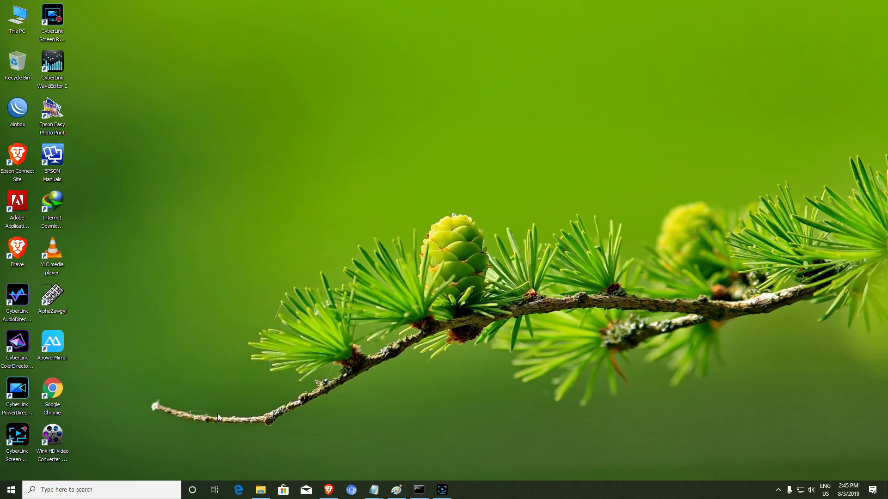
- Start Adobe PageMaker 7.0 from Recently added in the Start menu
{"action": "left_click", "coordinate": [8, 489]}
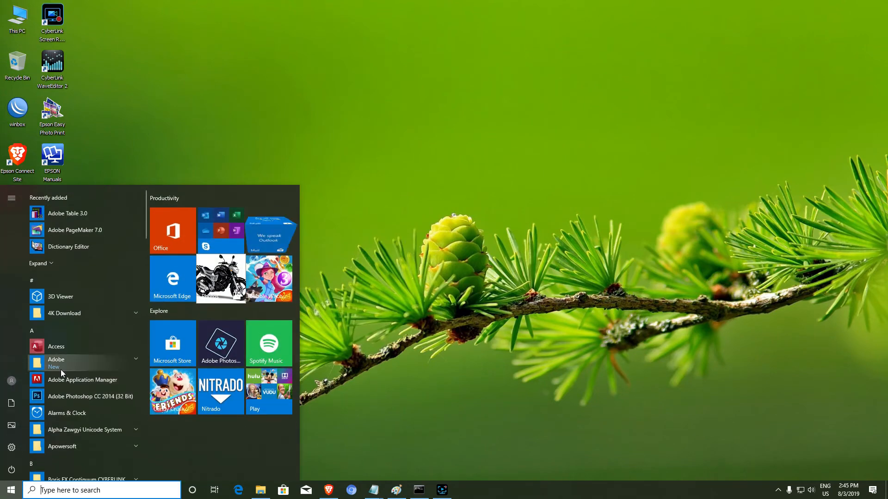
{"action": "mouse_move", "coordinate": [90, 237]}
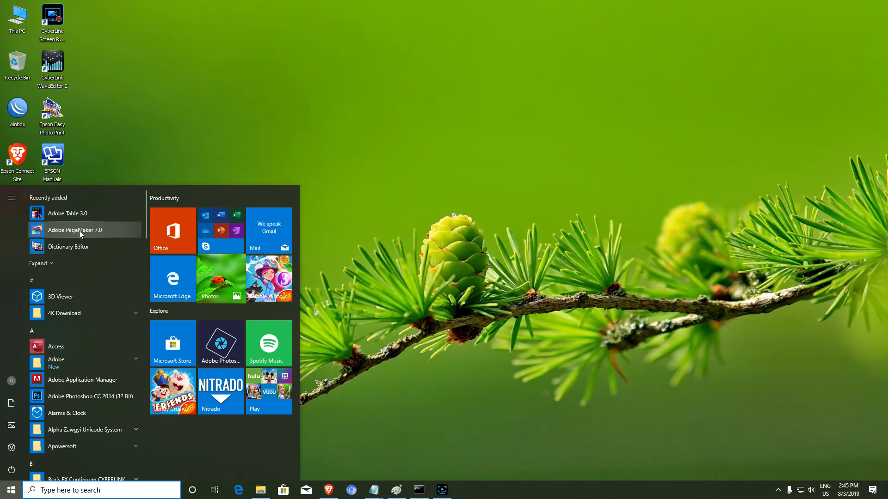
{"action": "left_click", "coordinate": [74, 230]}
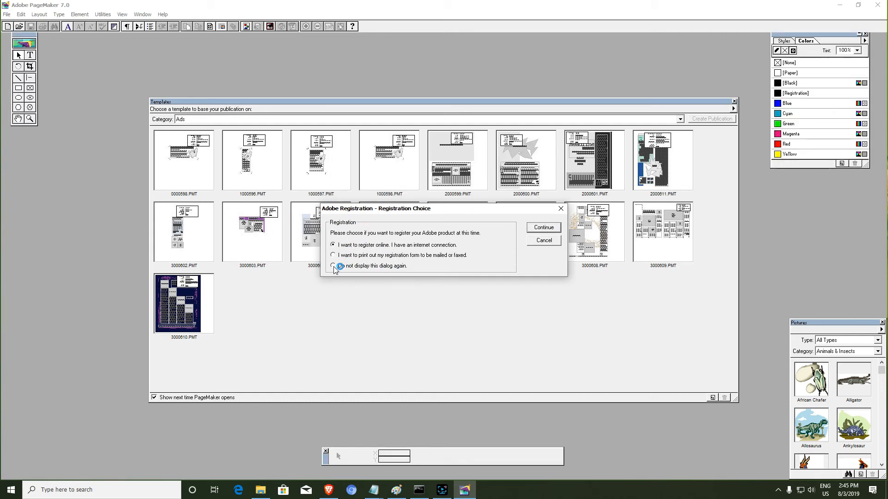
- Suppress the registration prompt with 'Do not display this dialog again', then close the Templates palette
{"action": "left_click", "coordinate": [333, 266]}
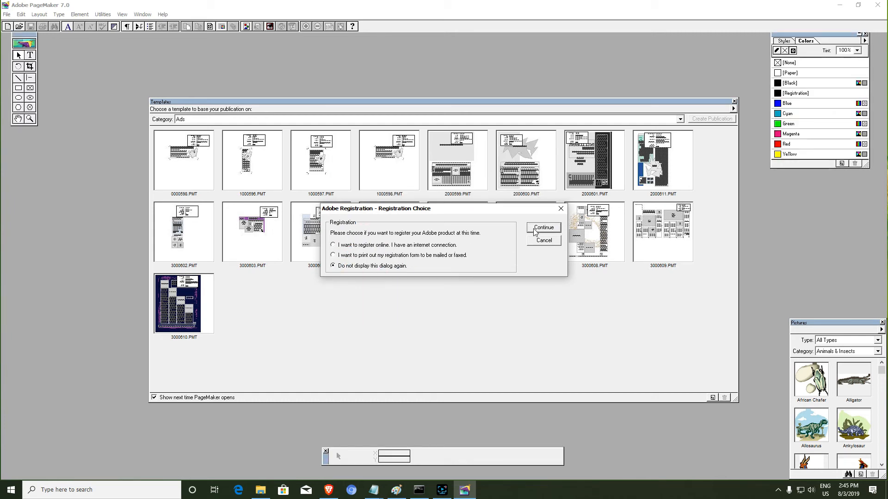
{"action": "left_click", "coordinate": [541, 227]}
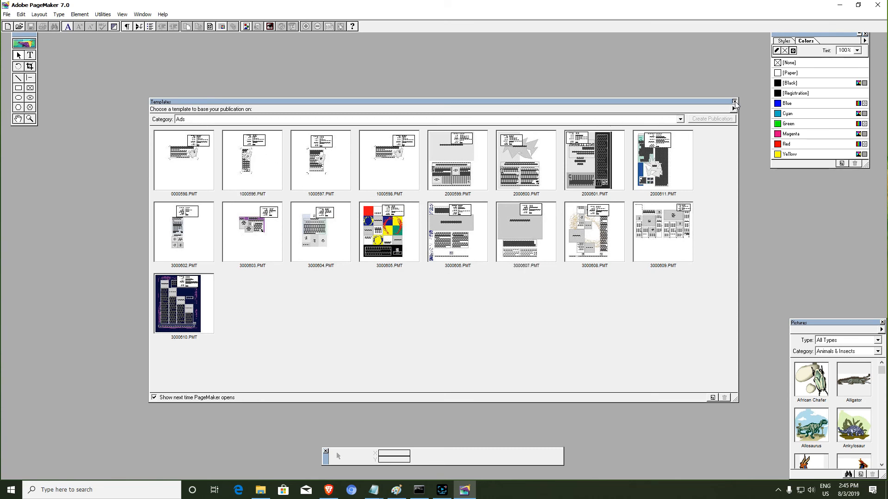
{"action": "left_click", "coordinate": [735, 102]}
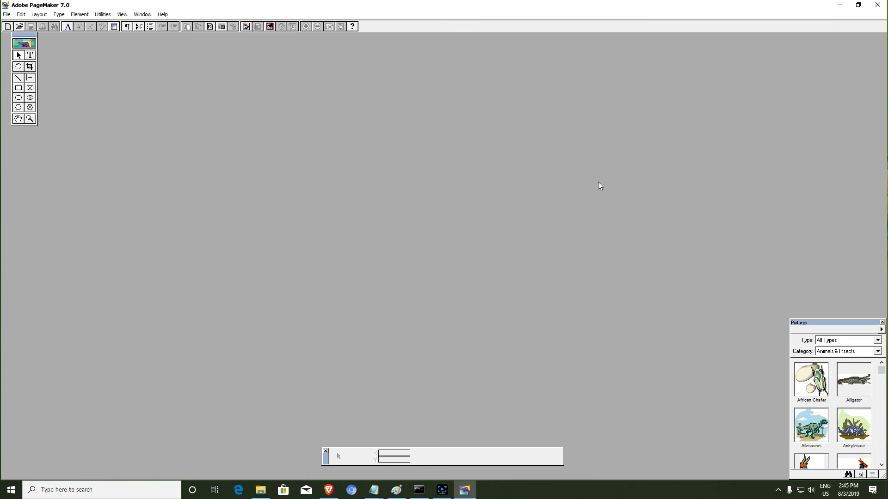
- Create Untitled-1, accepting Letter page size in Document Setup
{"action": "left_click", "coordinate": [883, 322]}
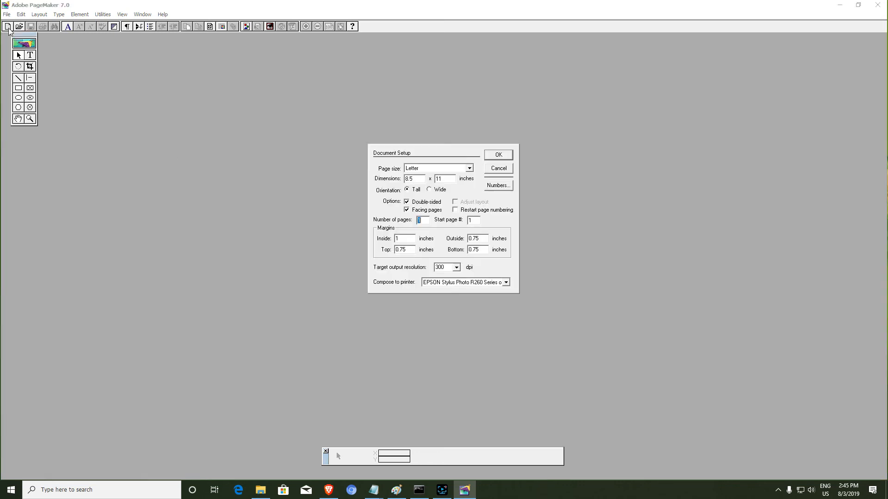
{"action": "left_click", "coordinate": [497, 155]}
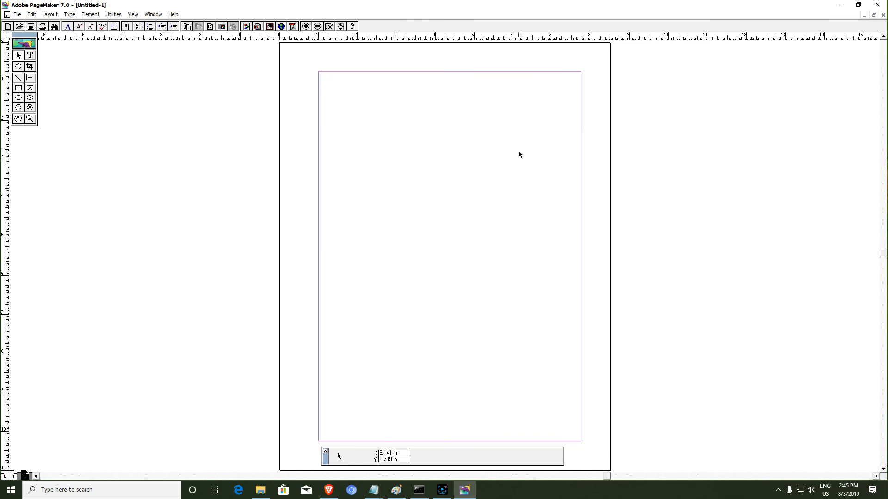
{"action": "mouse_move", "coordinate": [842, 21]}
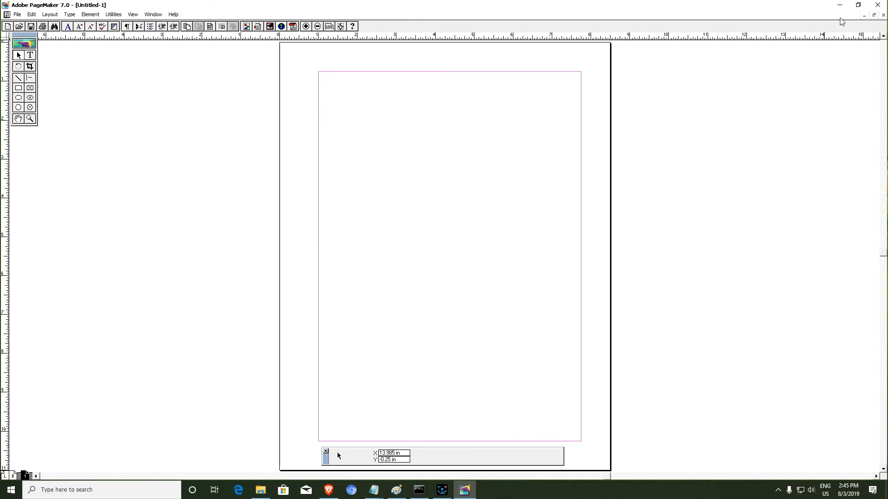